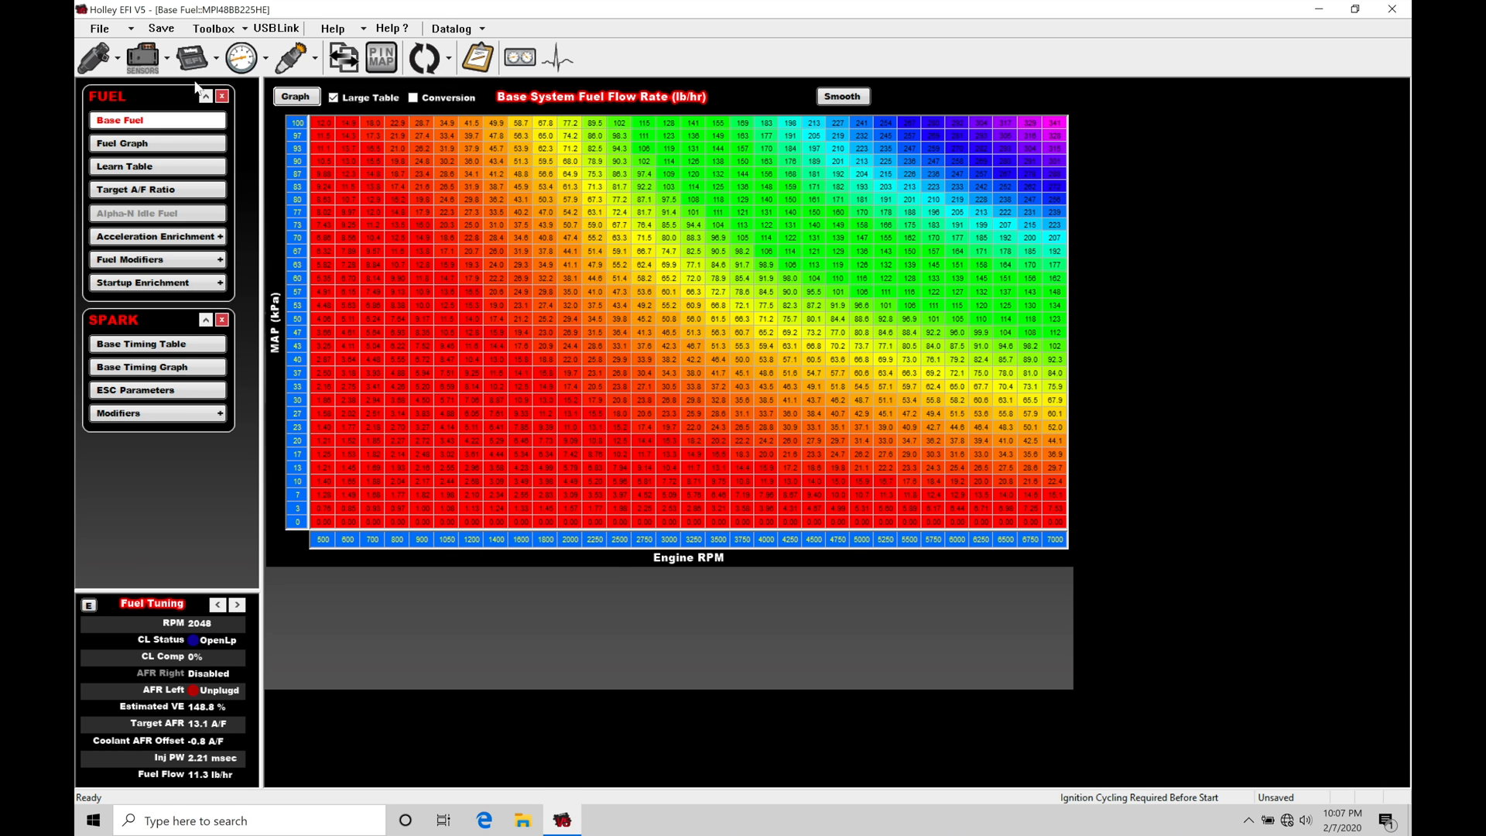
Step: Open Engine Parameters to view the Speed Density, 454 CI, 8-cylinder settings
click(190, 56)
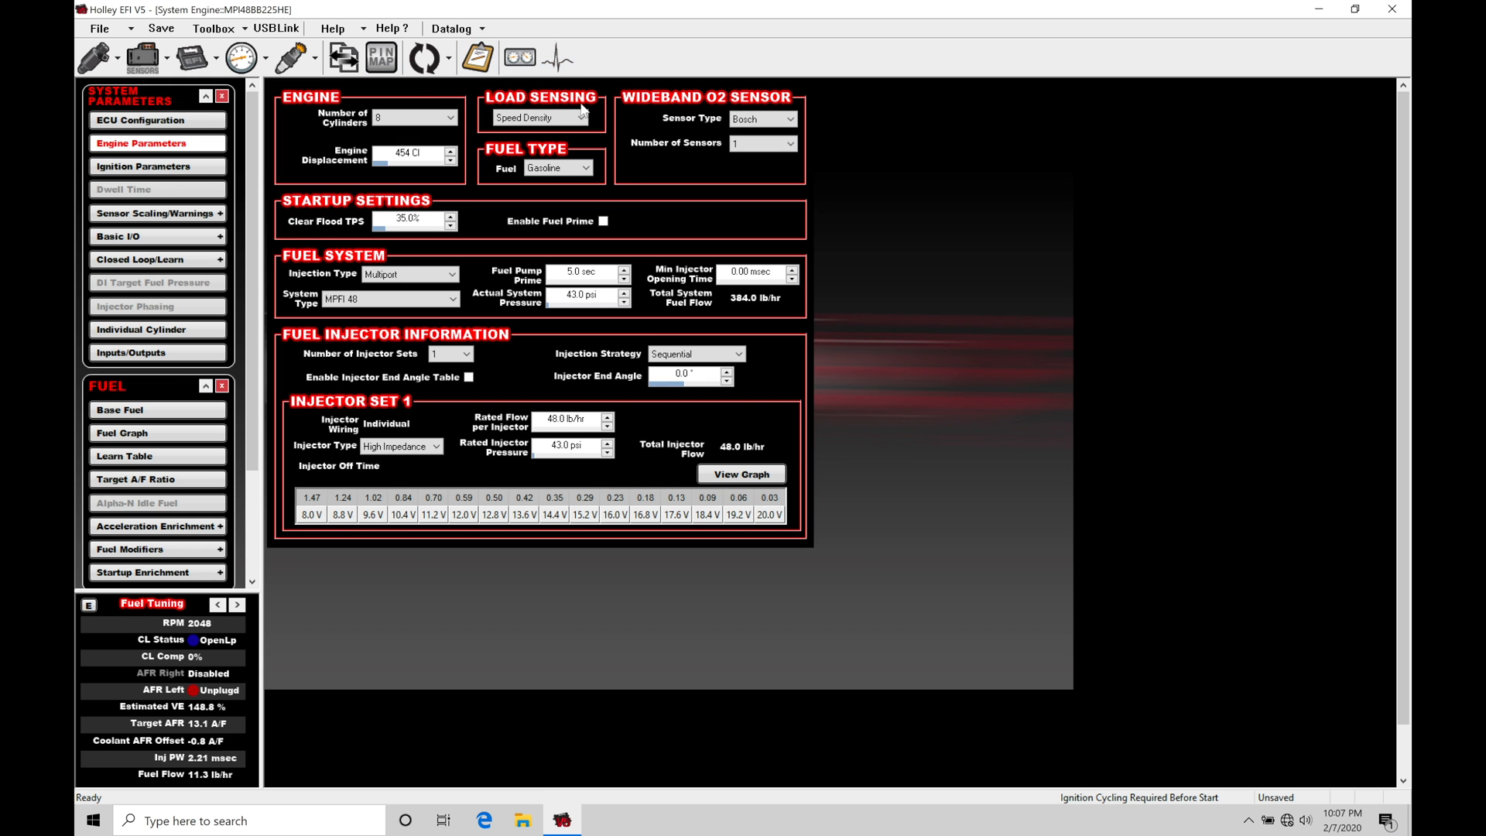
mouse_move(573, 140)
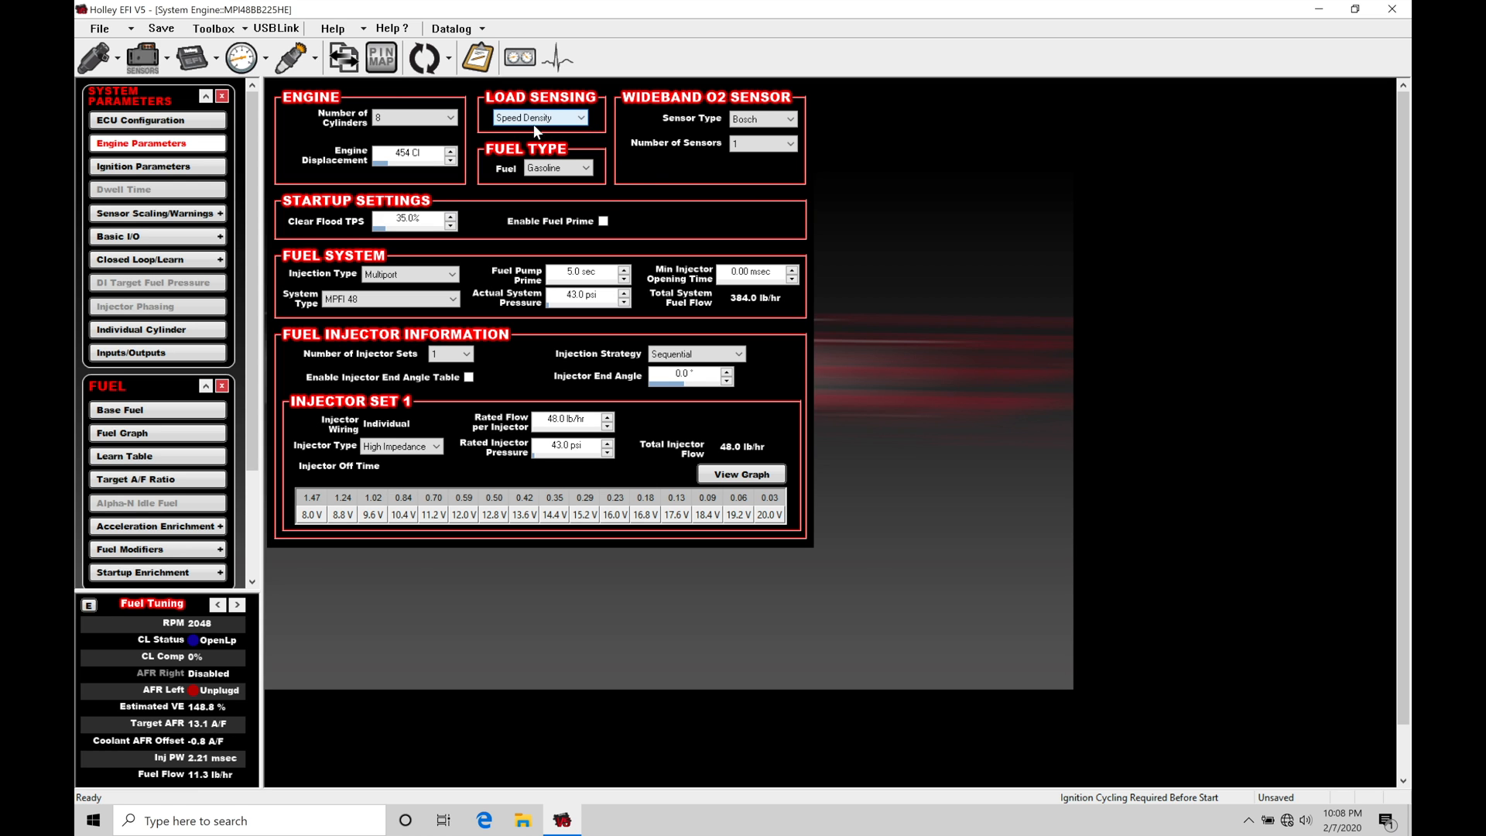
mouse_move(539, 131)
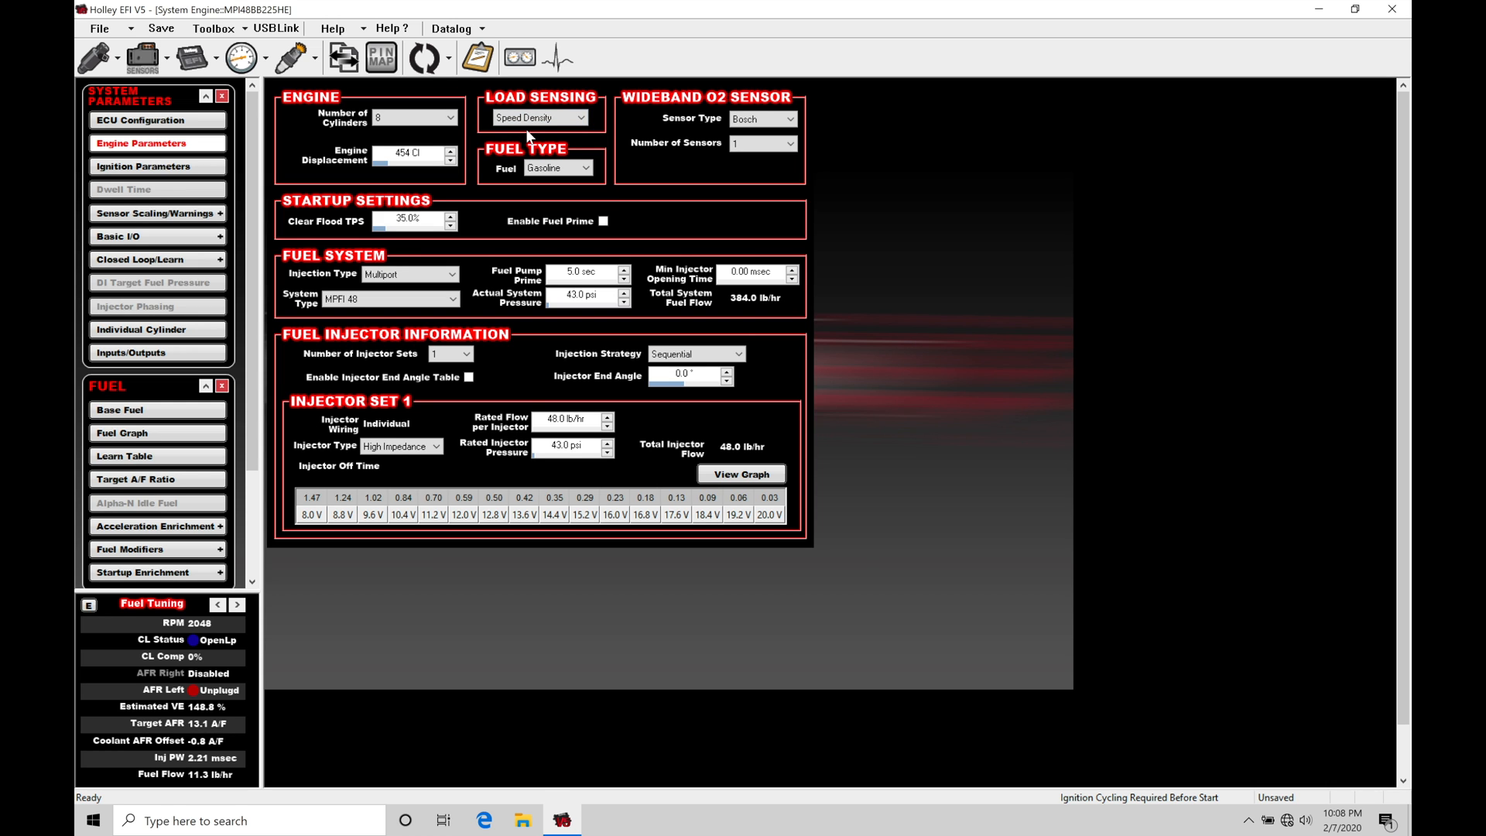
click(581, 117)
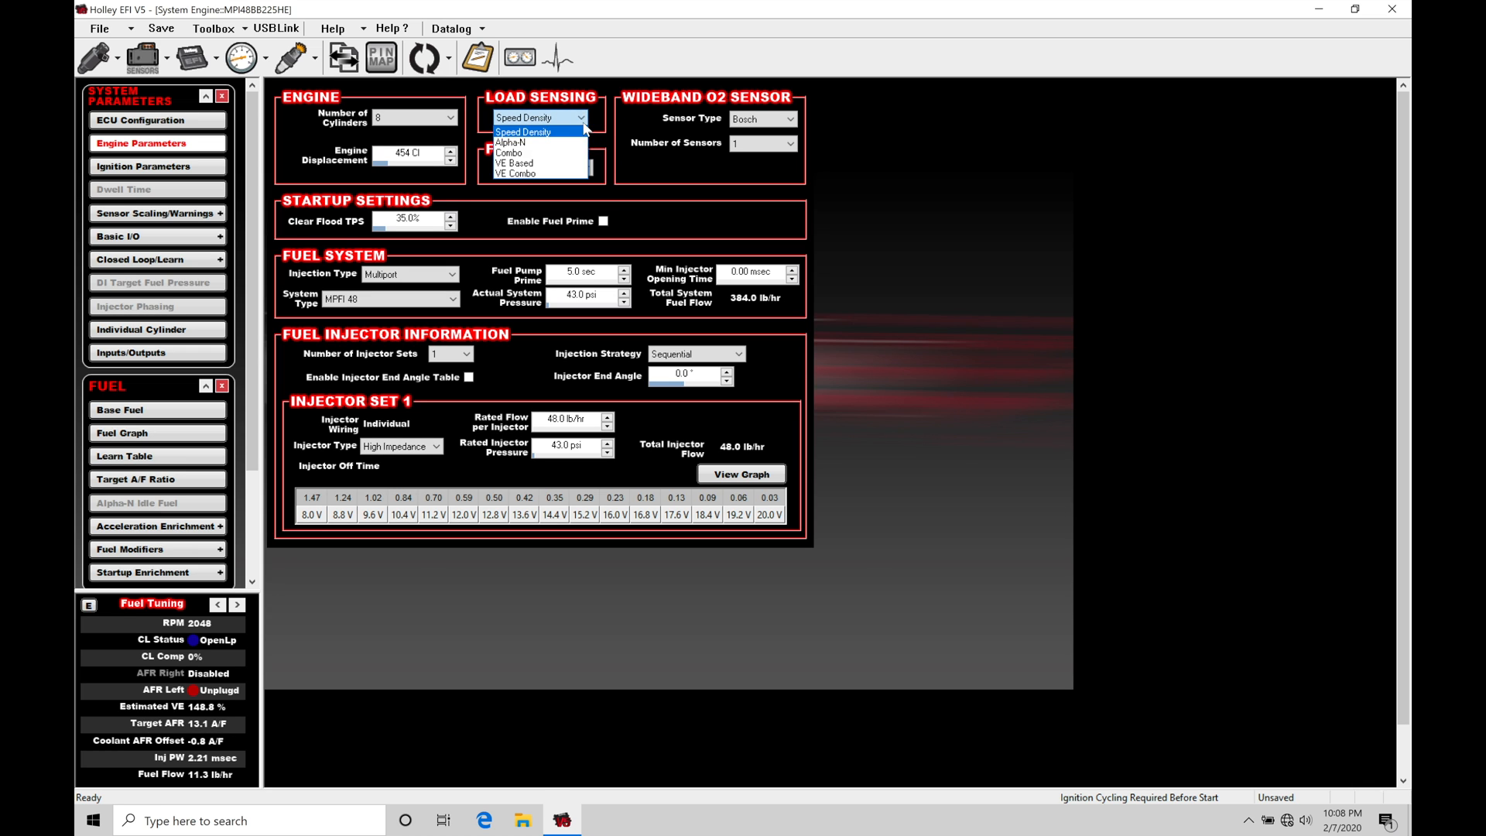
mouse_move(557, 163)
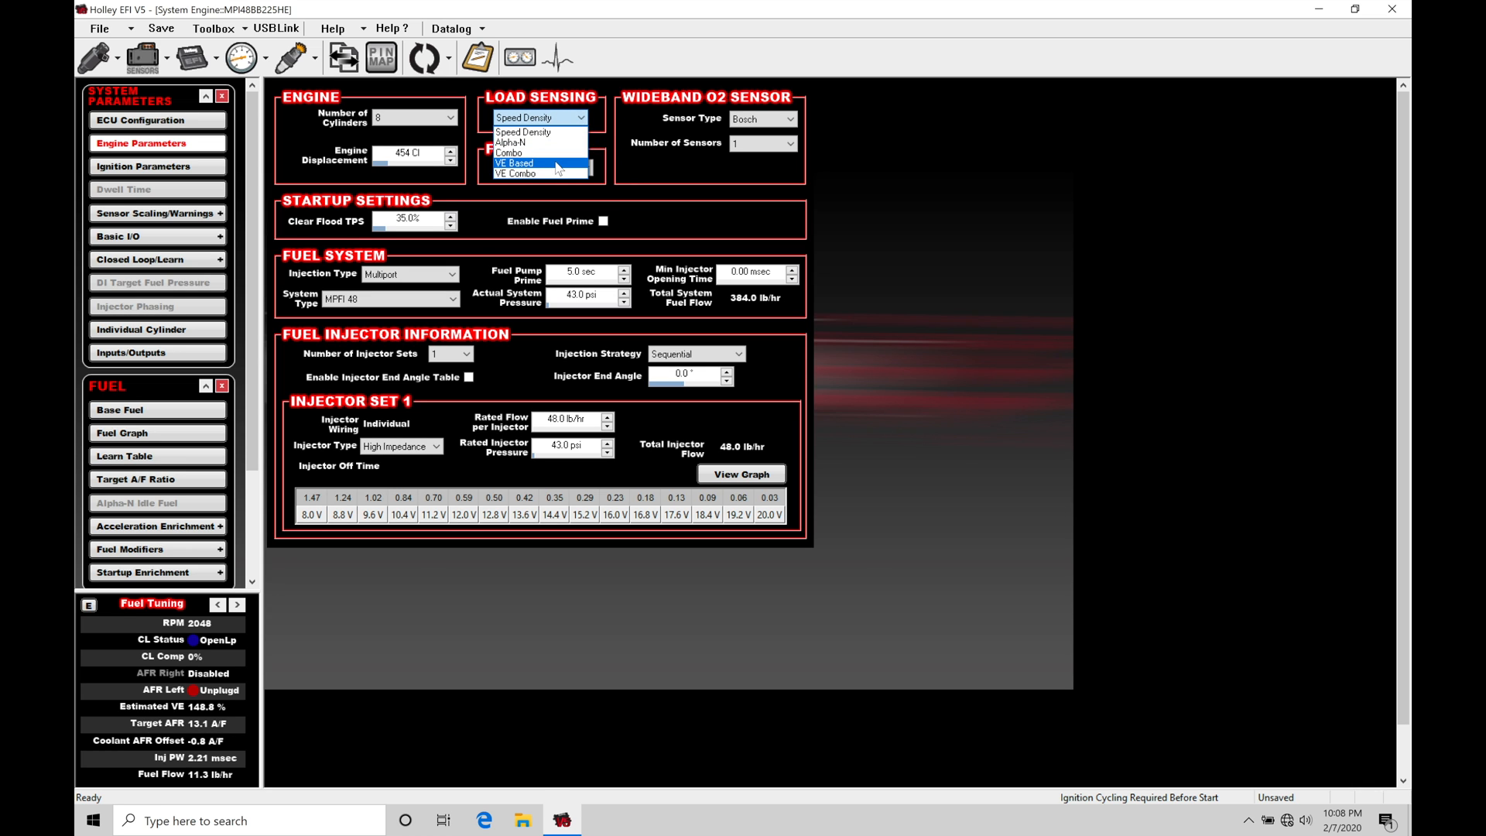
mouse_move(540, 142)
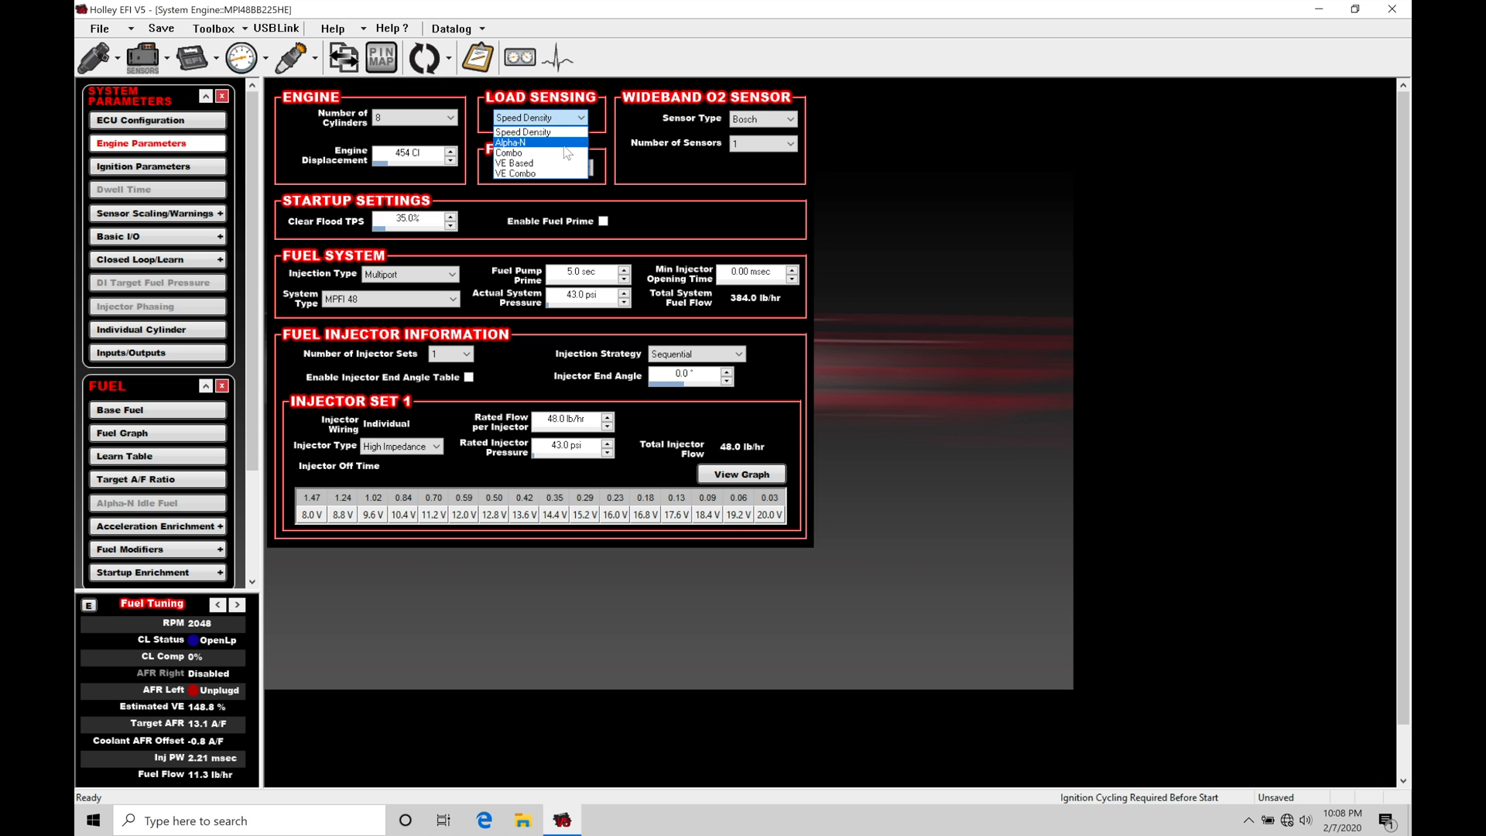
click(523, 118)
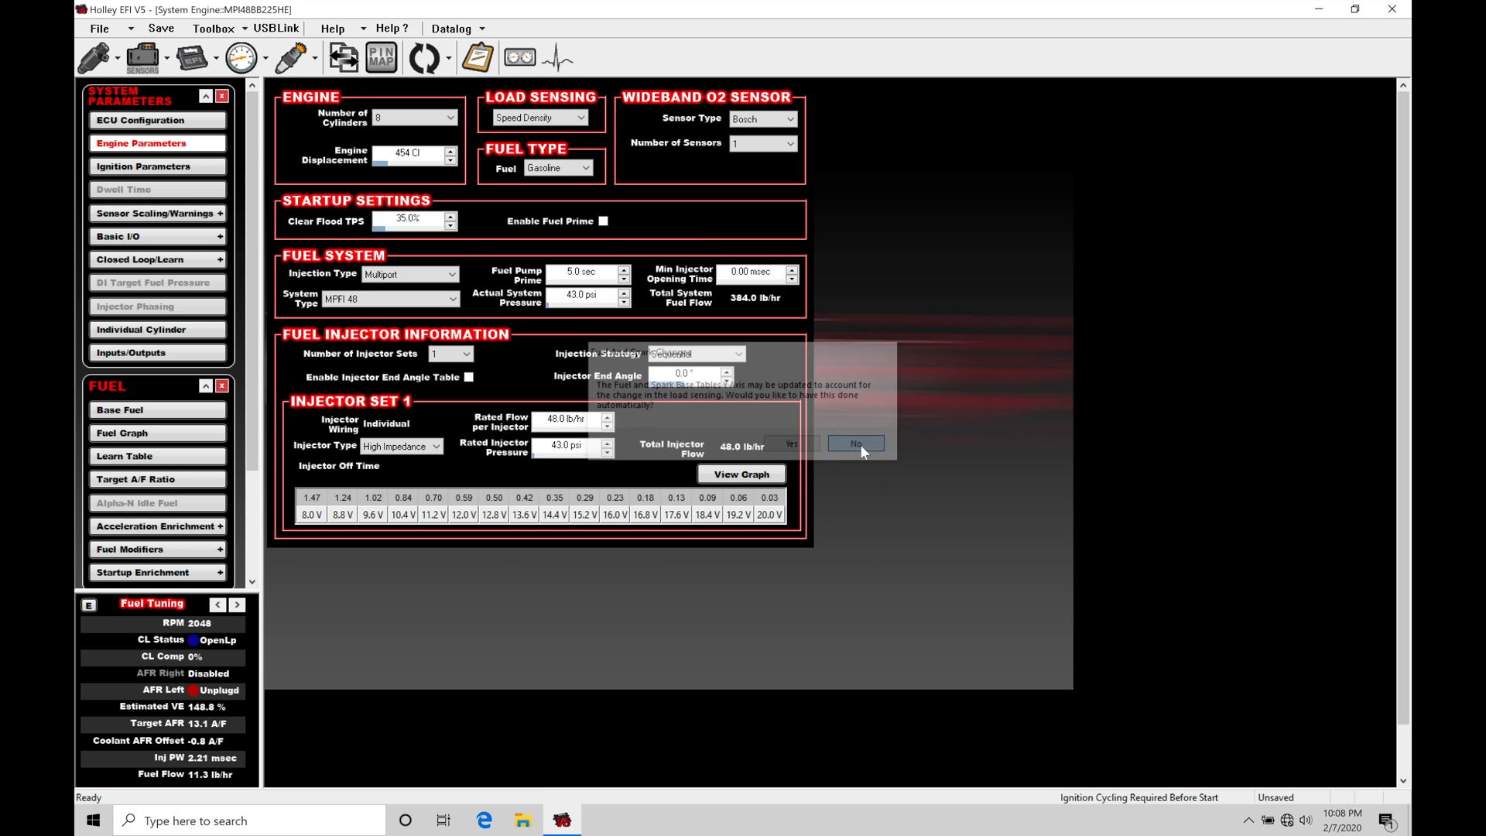
click(852, 443)
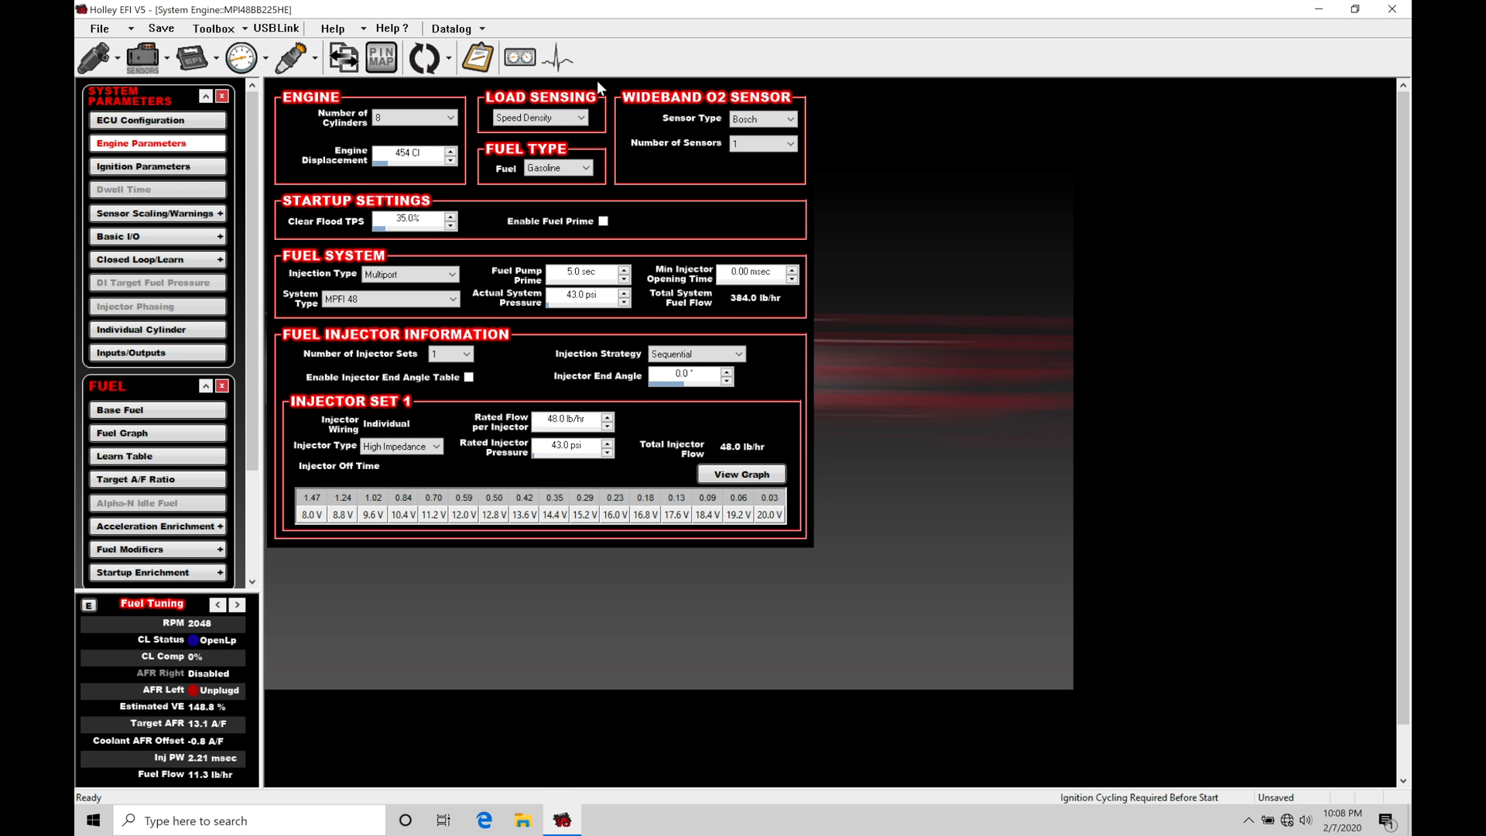
Step: Show the Base Fuel flow-rate table and read the 106.067 lb/hr cell value
click(120, 409)
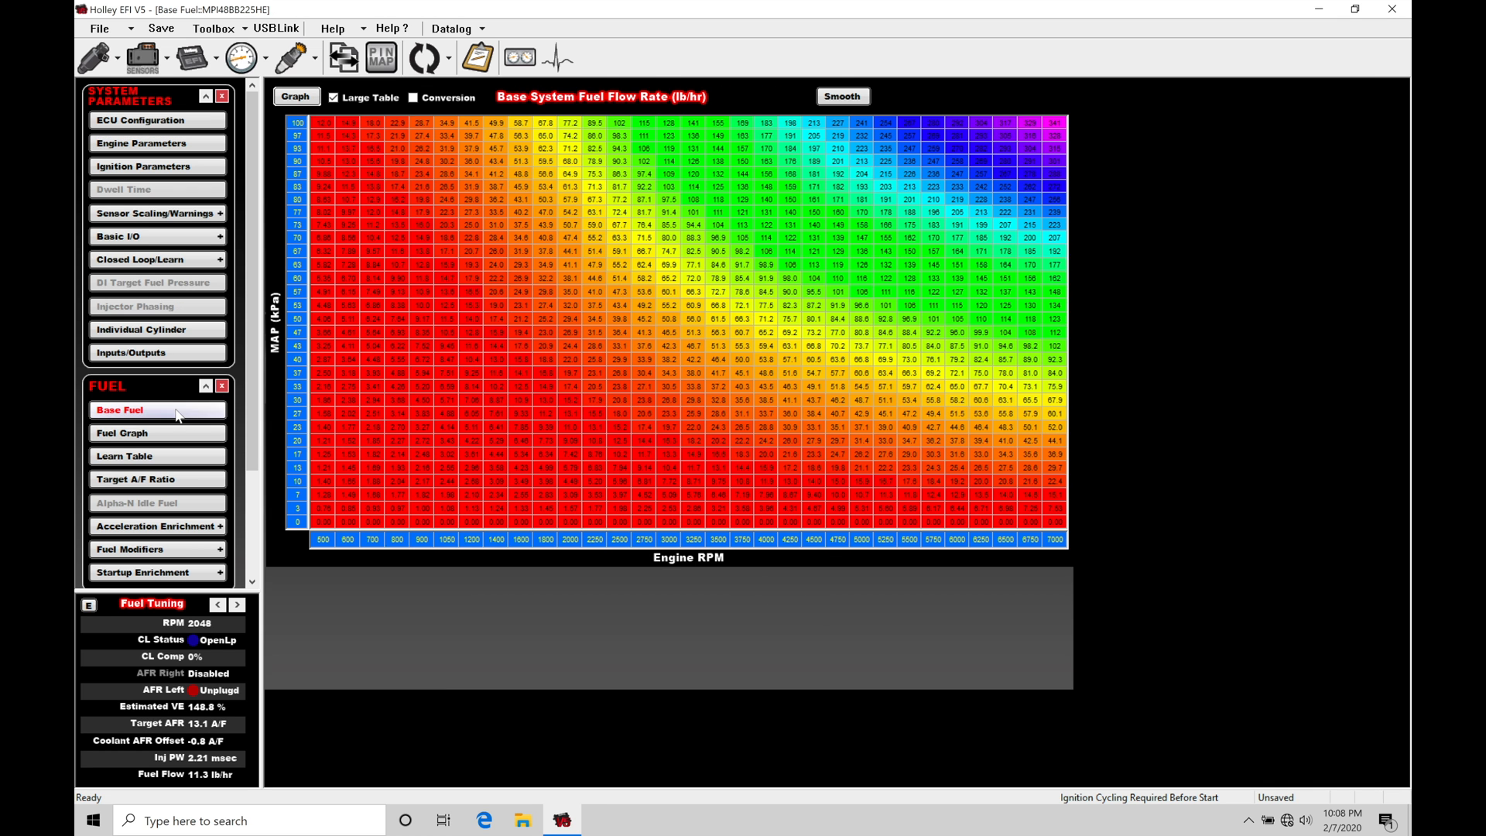
mouse_move(409, 456)
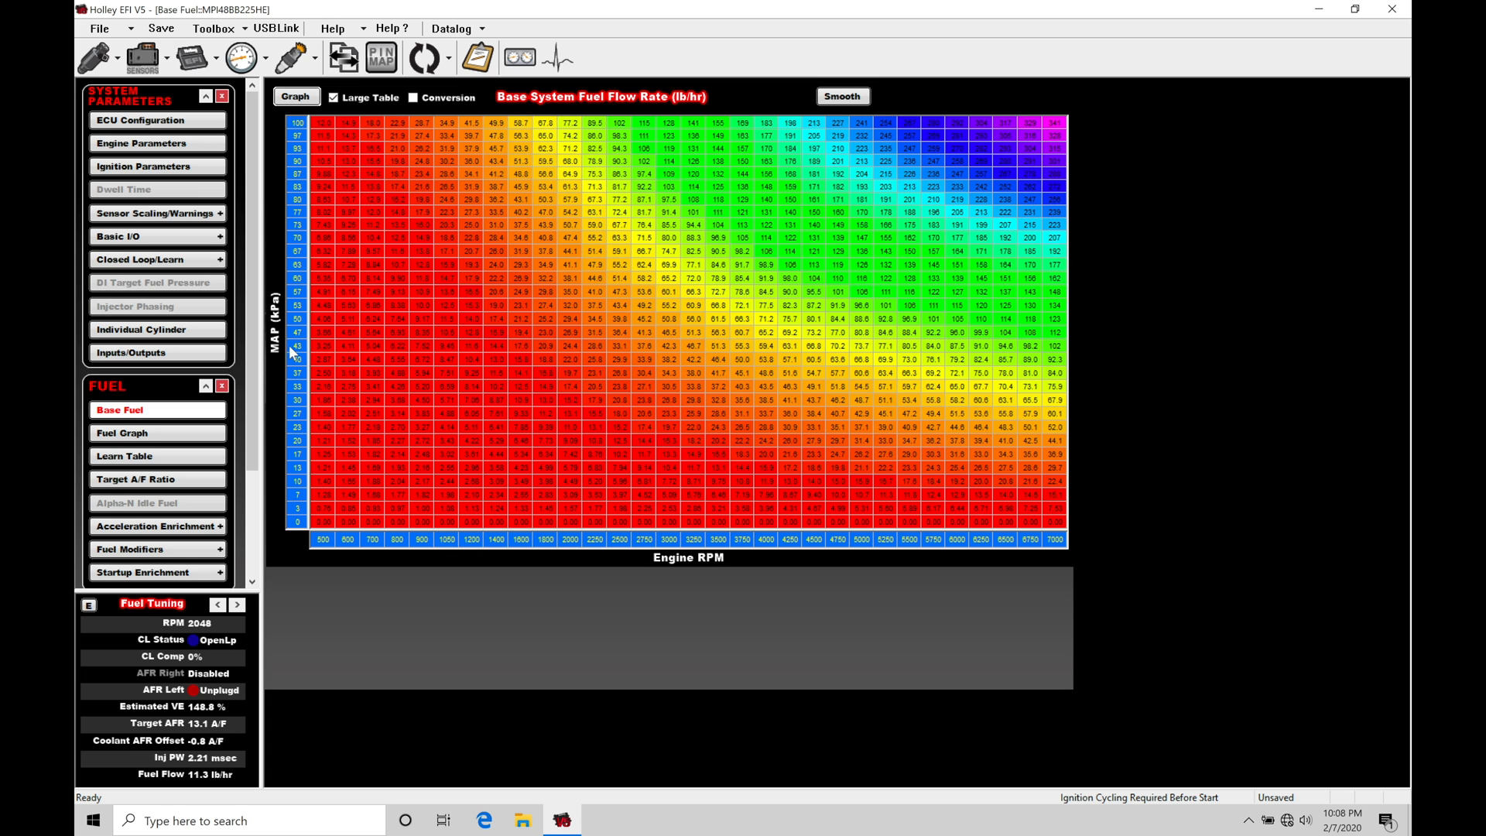
mouse_move(307, 336)
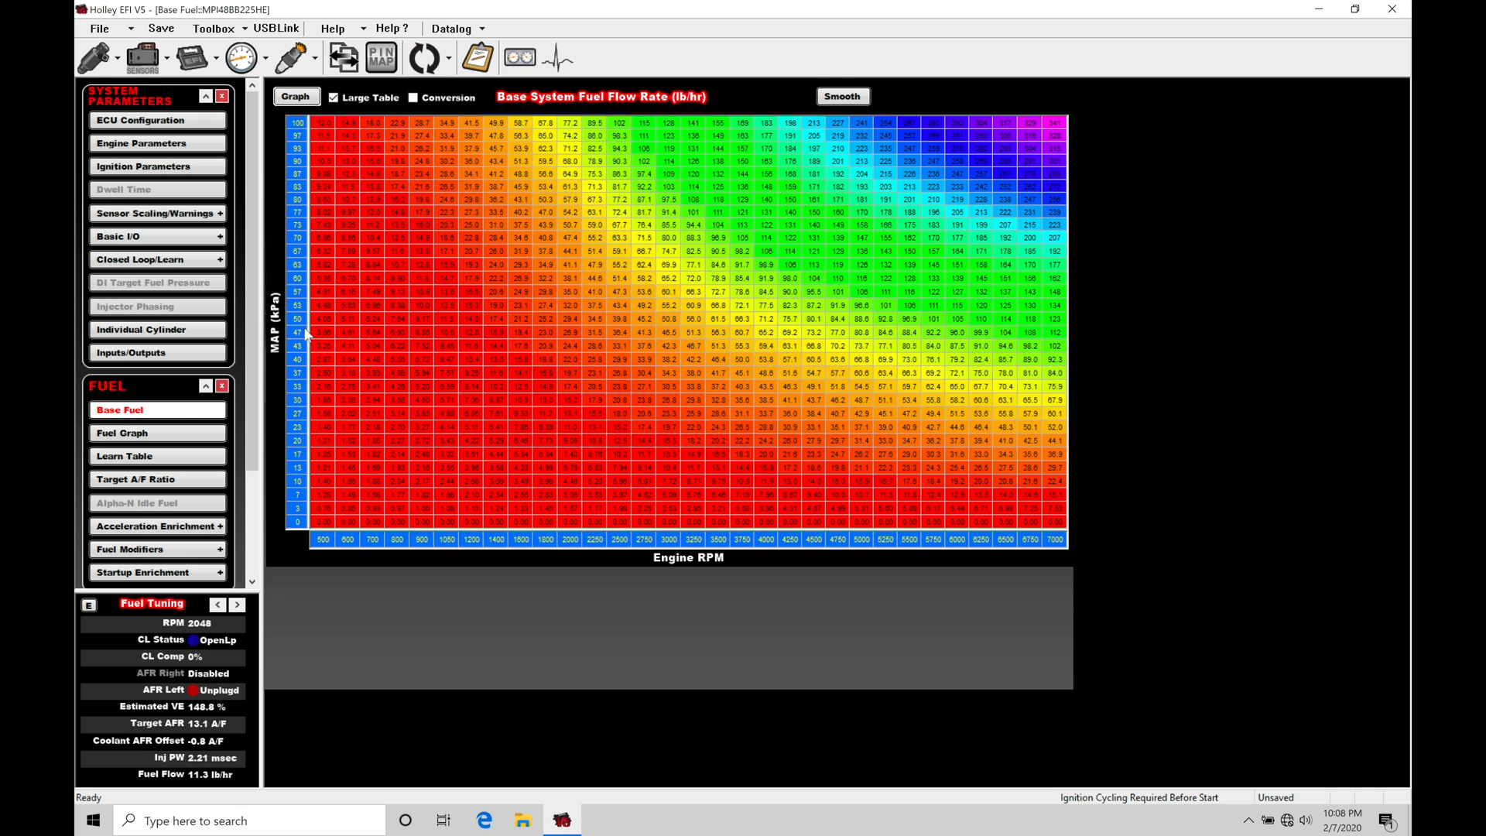
mouse_move(338, 474)
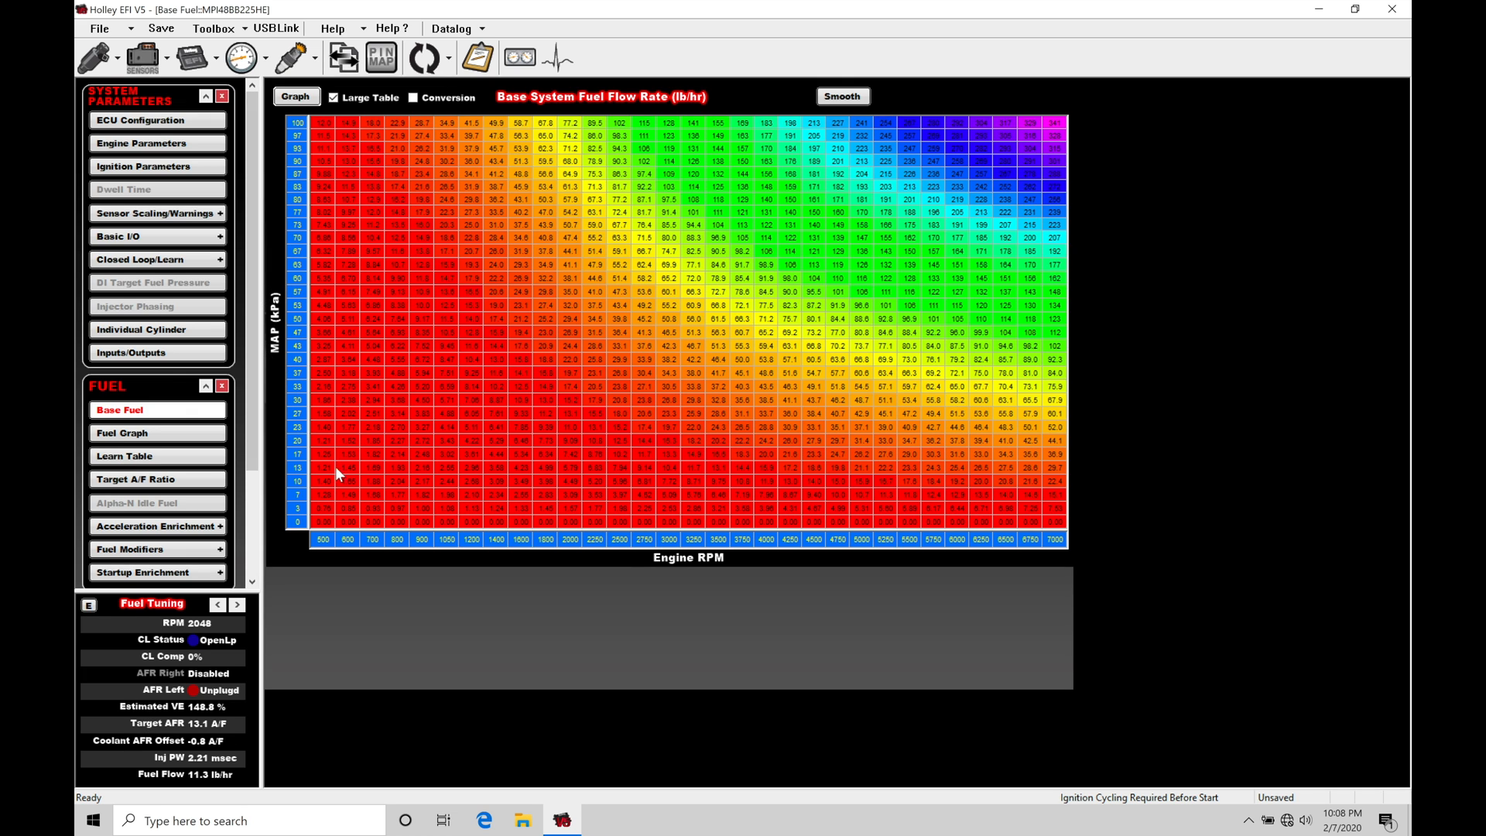
mouse_move(309, 184)
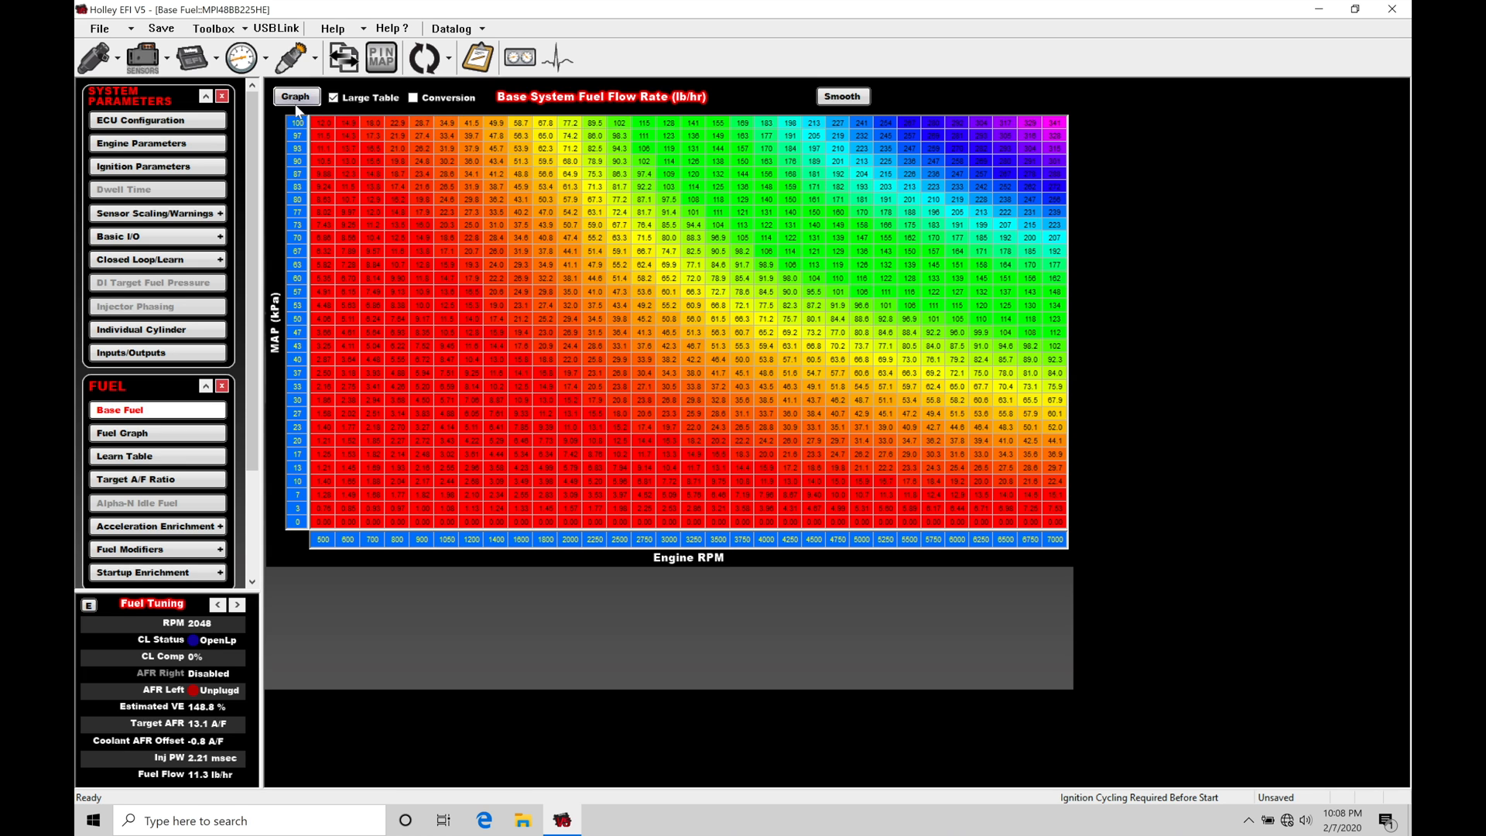
mouse_move(315, 138)
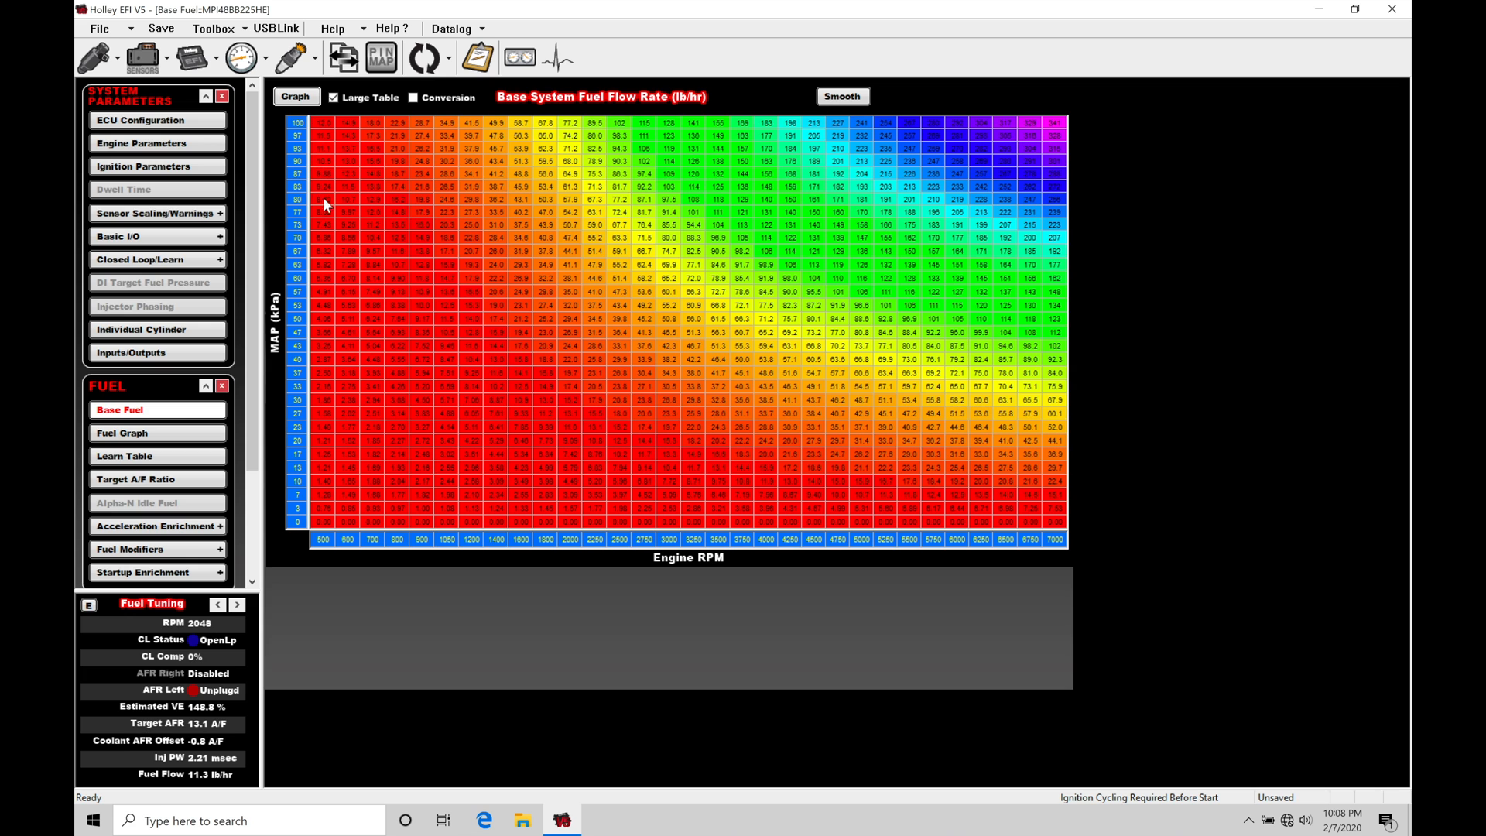
mouse_move(680, 570)
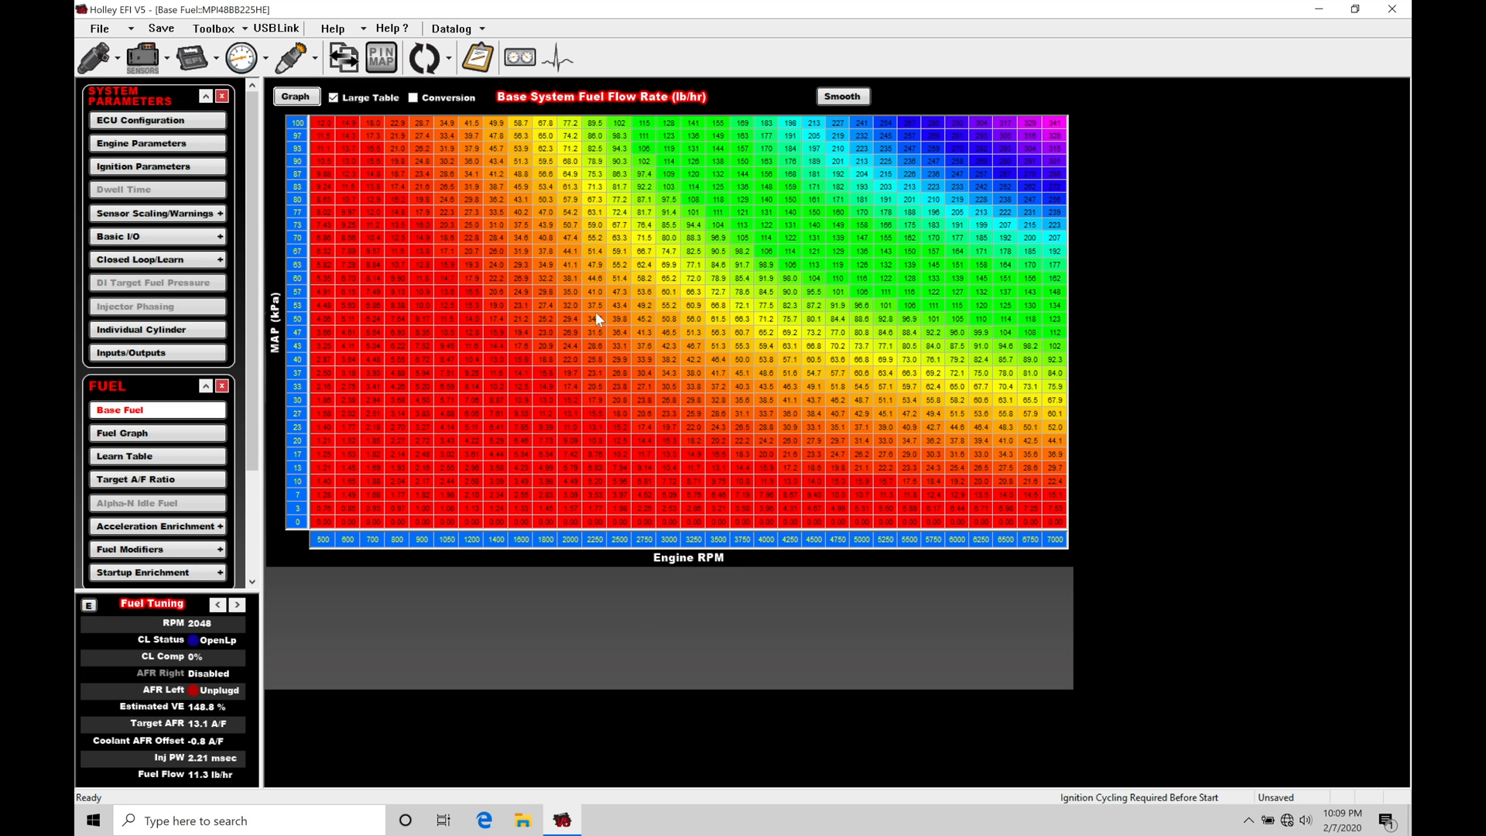
mouse_move(308, 332)
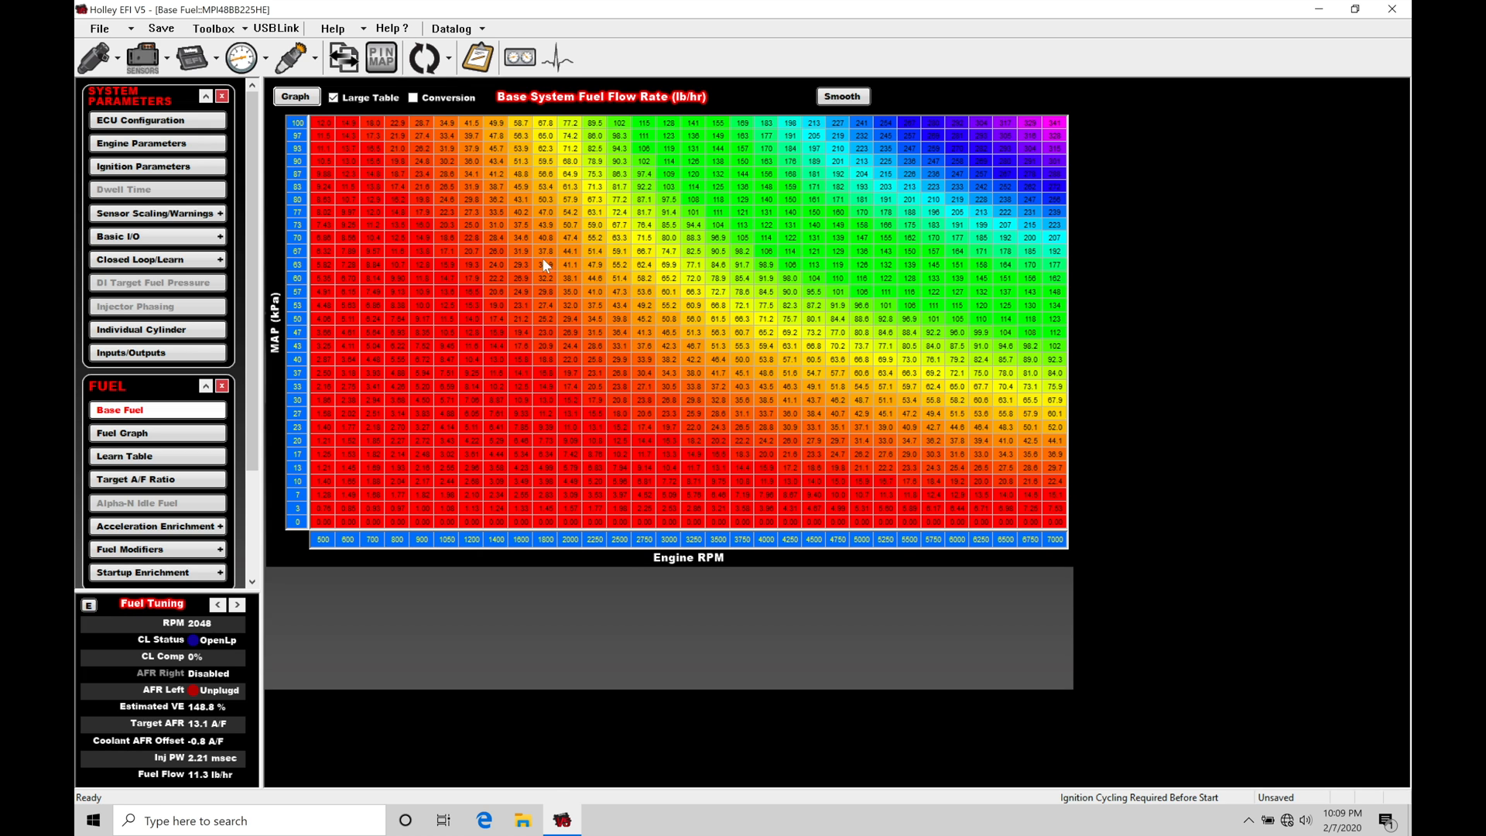
mouse_move(616, 282)
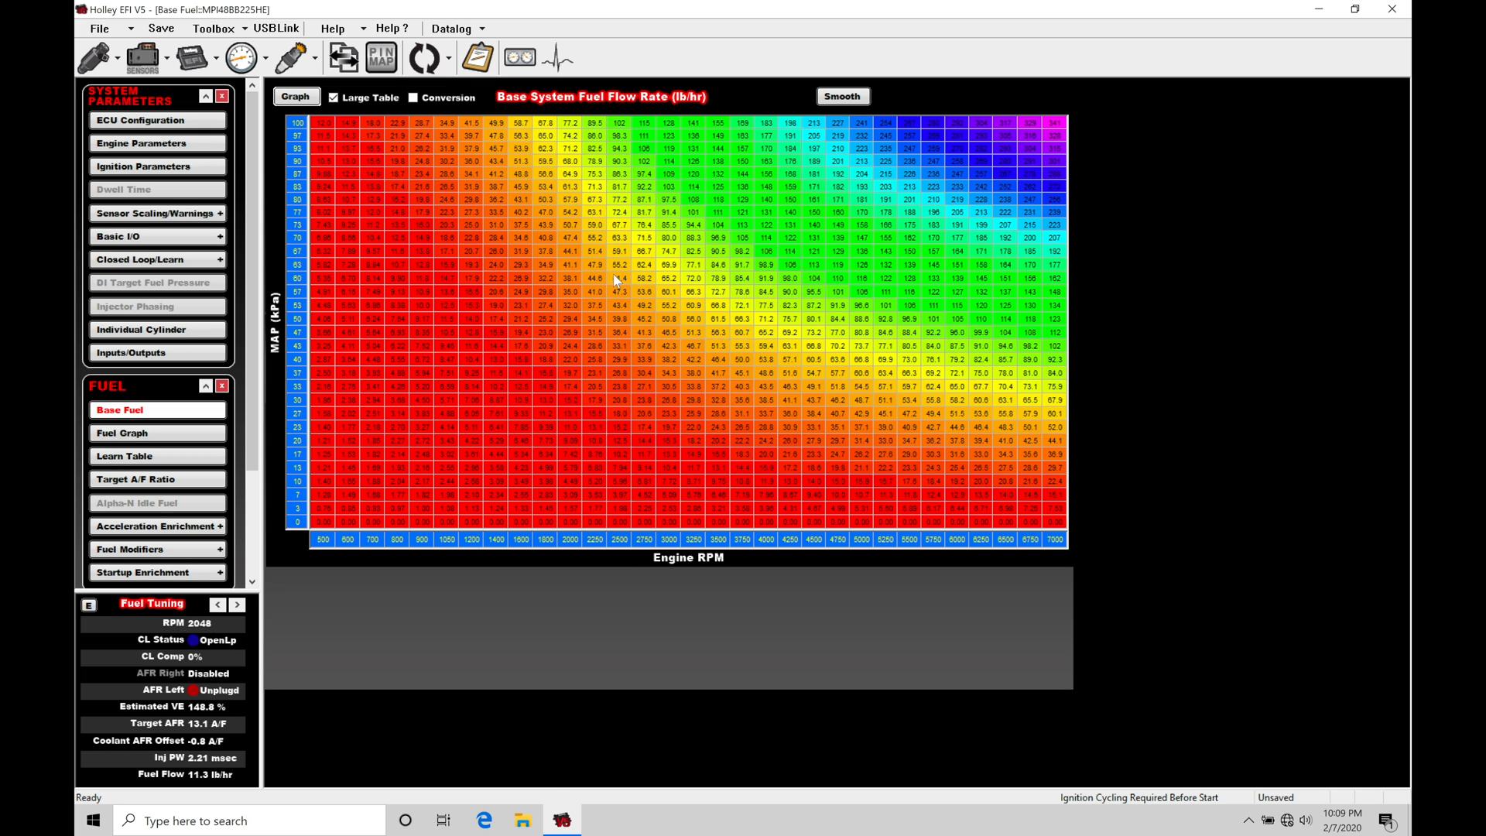
mouse_move(627, 358)
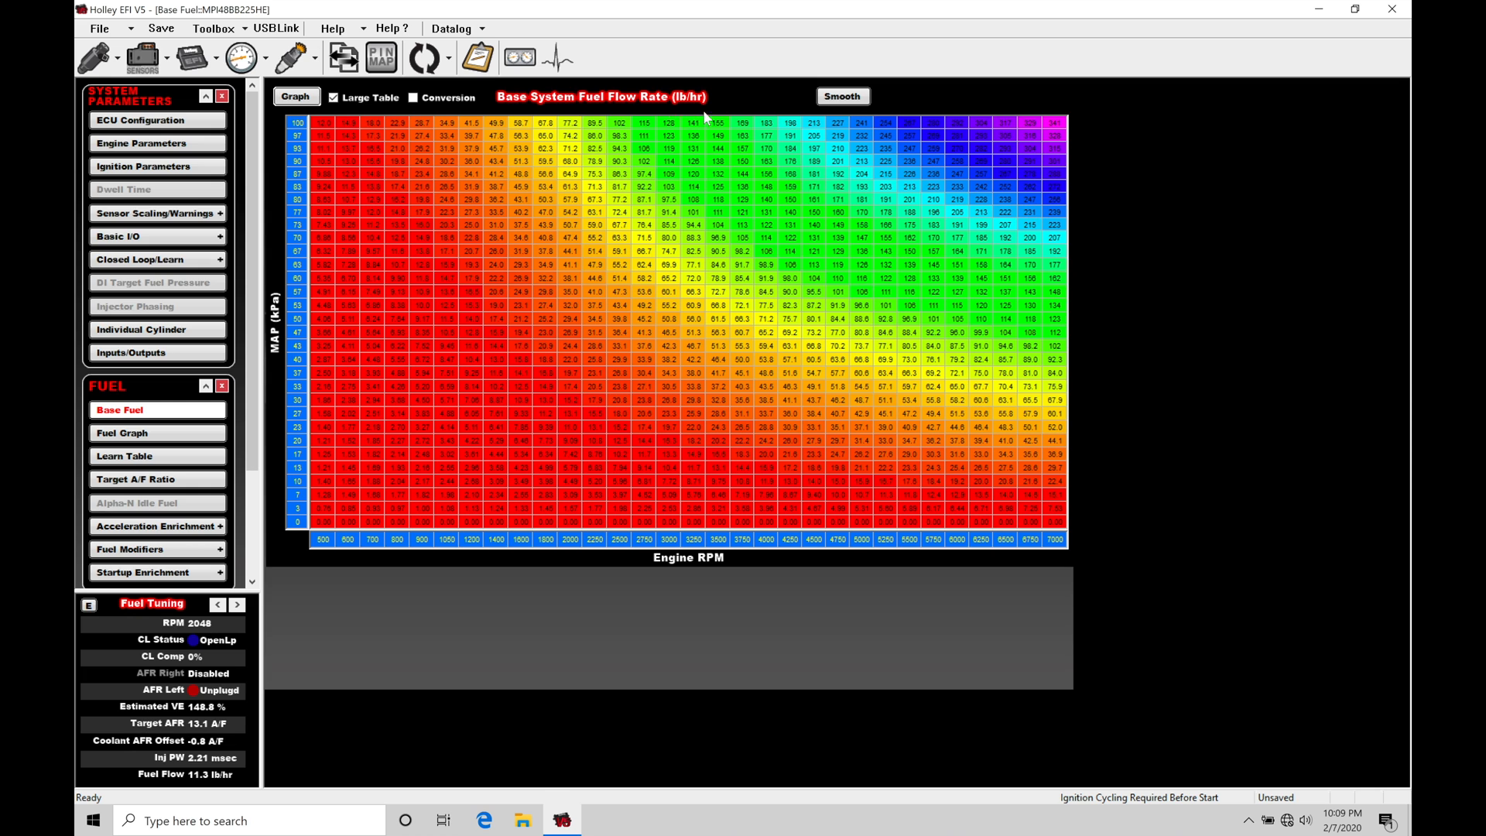
mouse_move(766, 281)
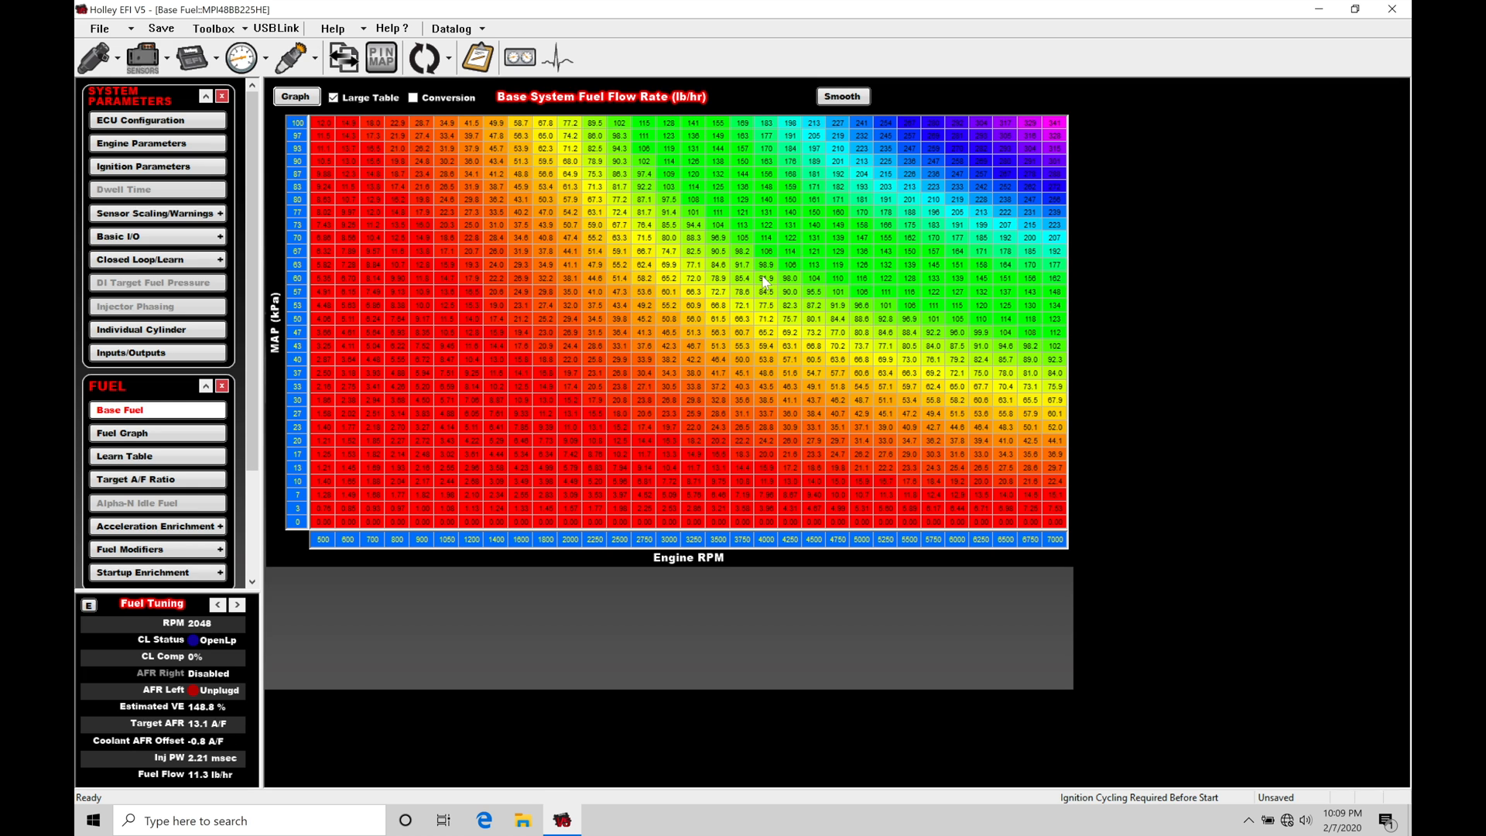
click(764, 250)
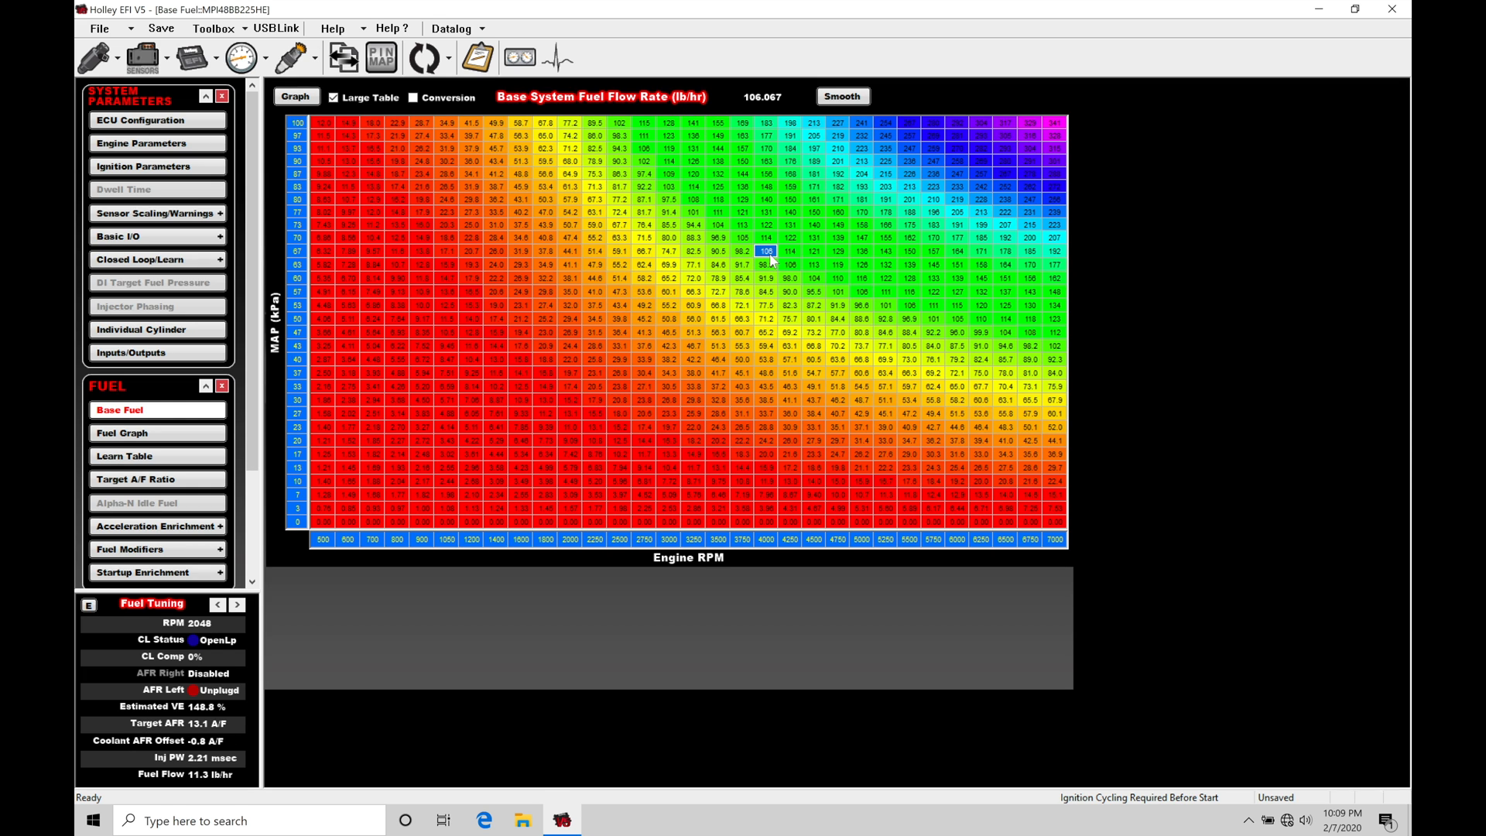
mouse_move(791, 263)
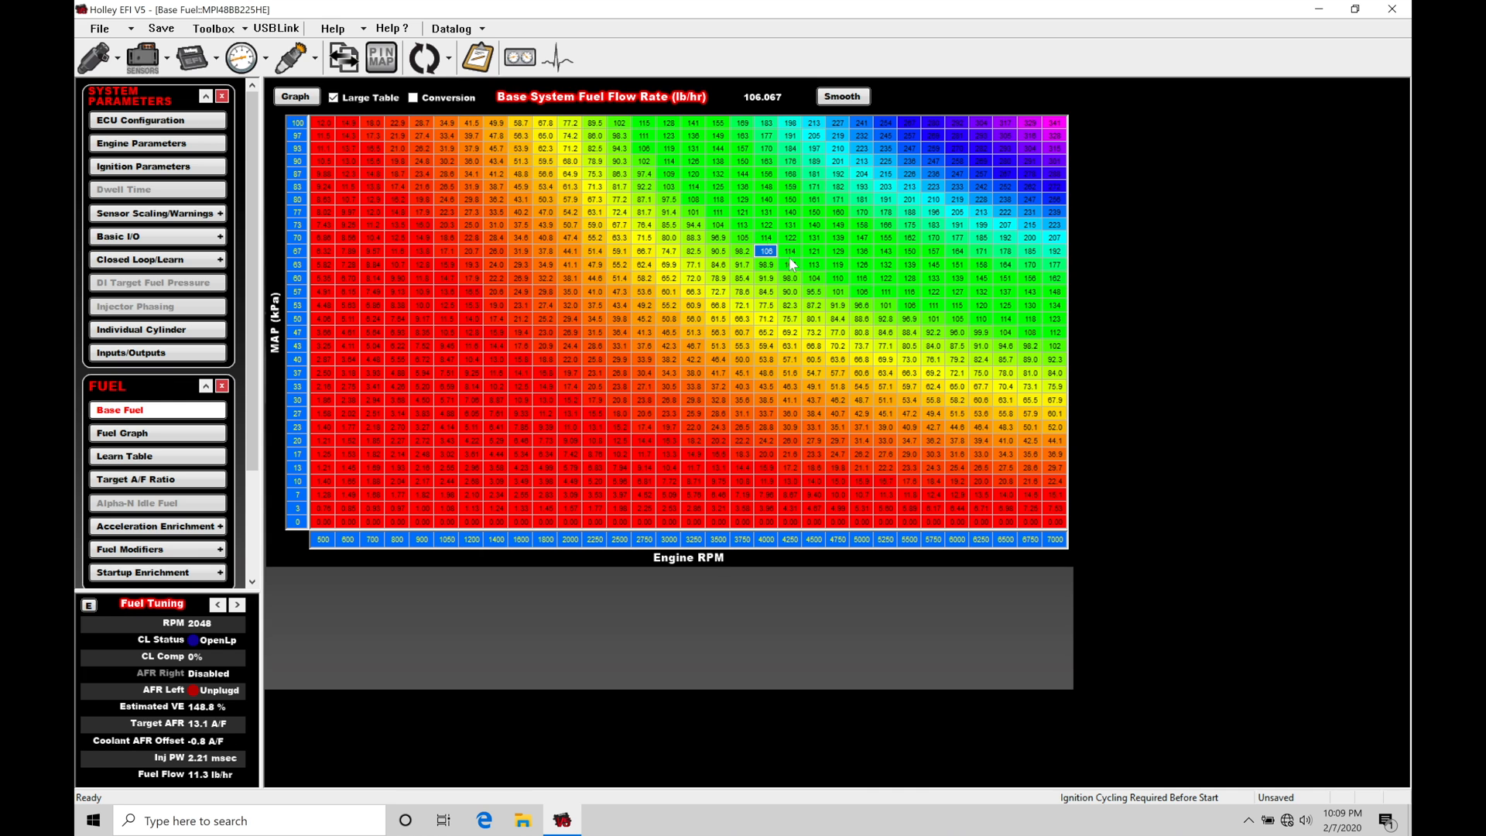
mouse_move(780, 264)
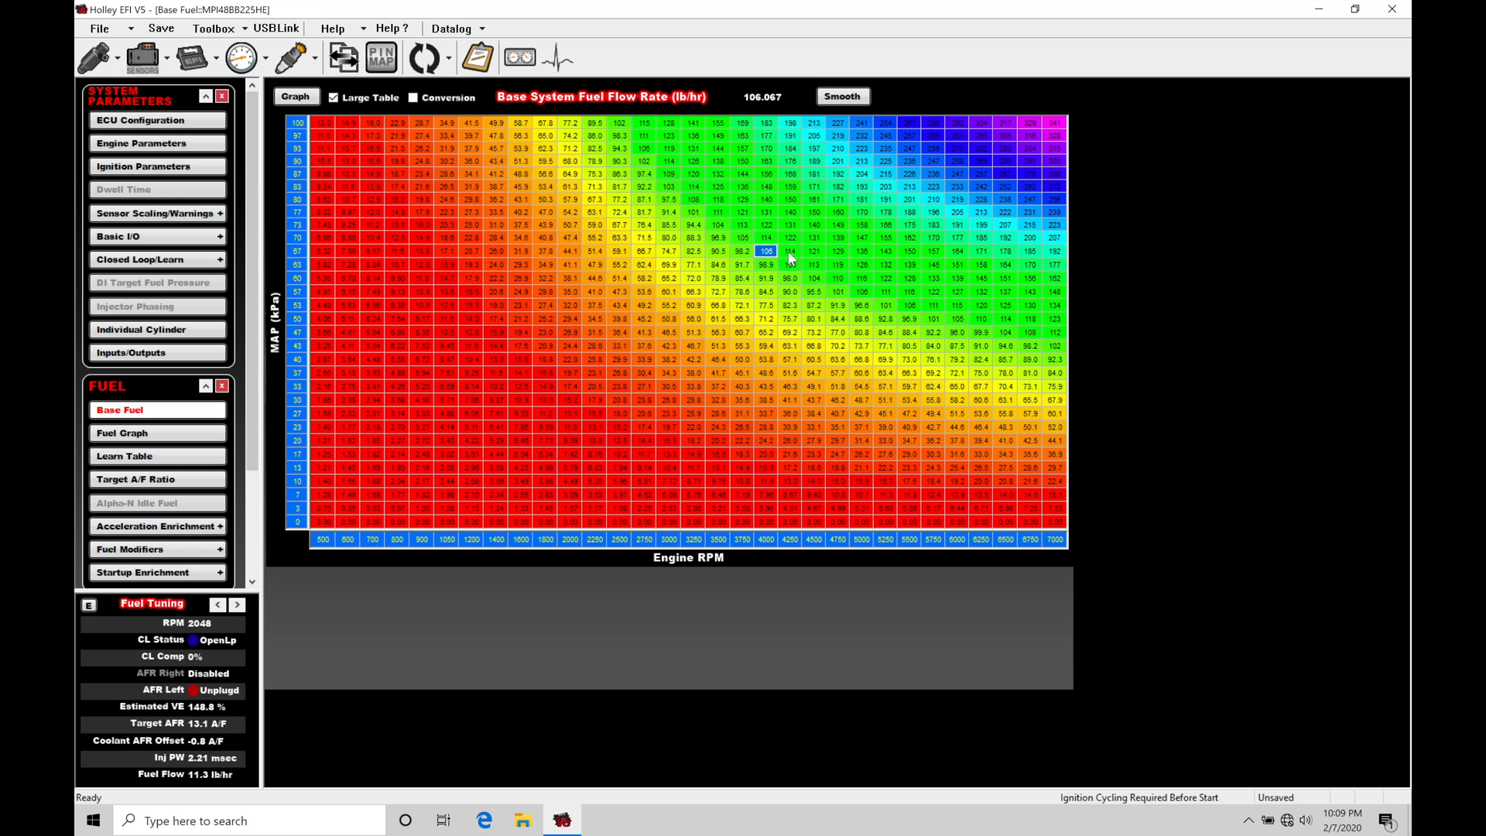
mouse_move(792, 261)
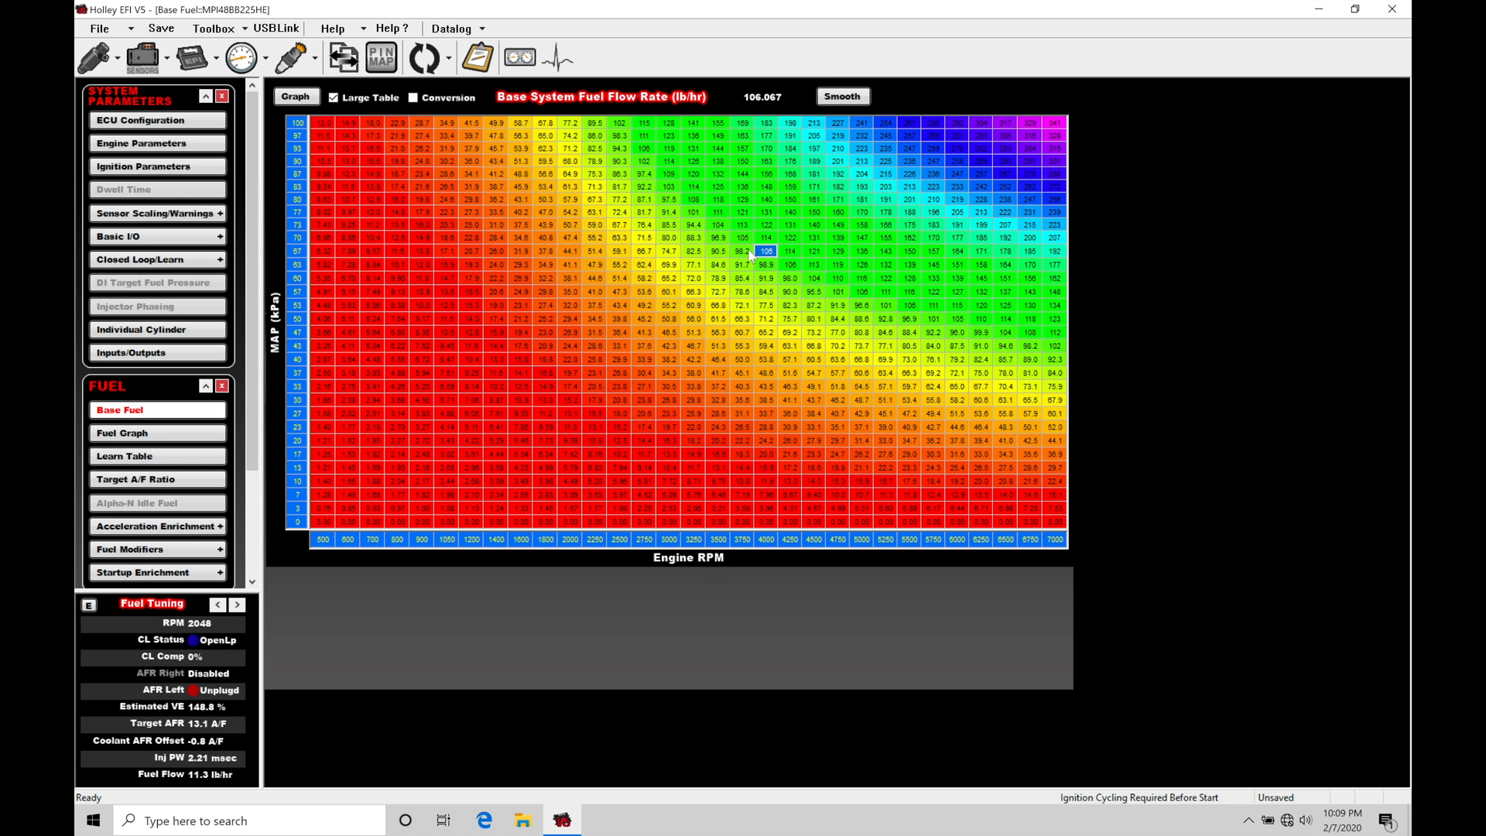
mouse_move(777, 273)
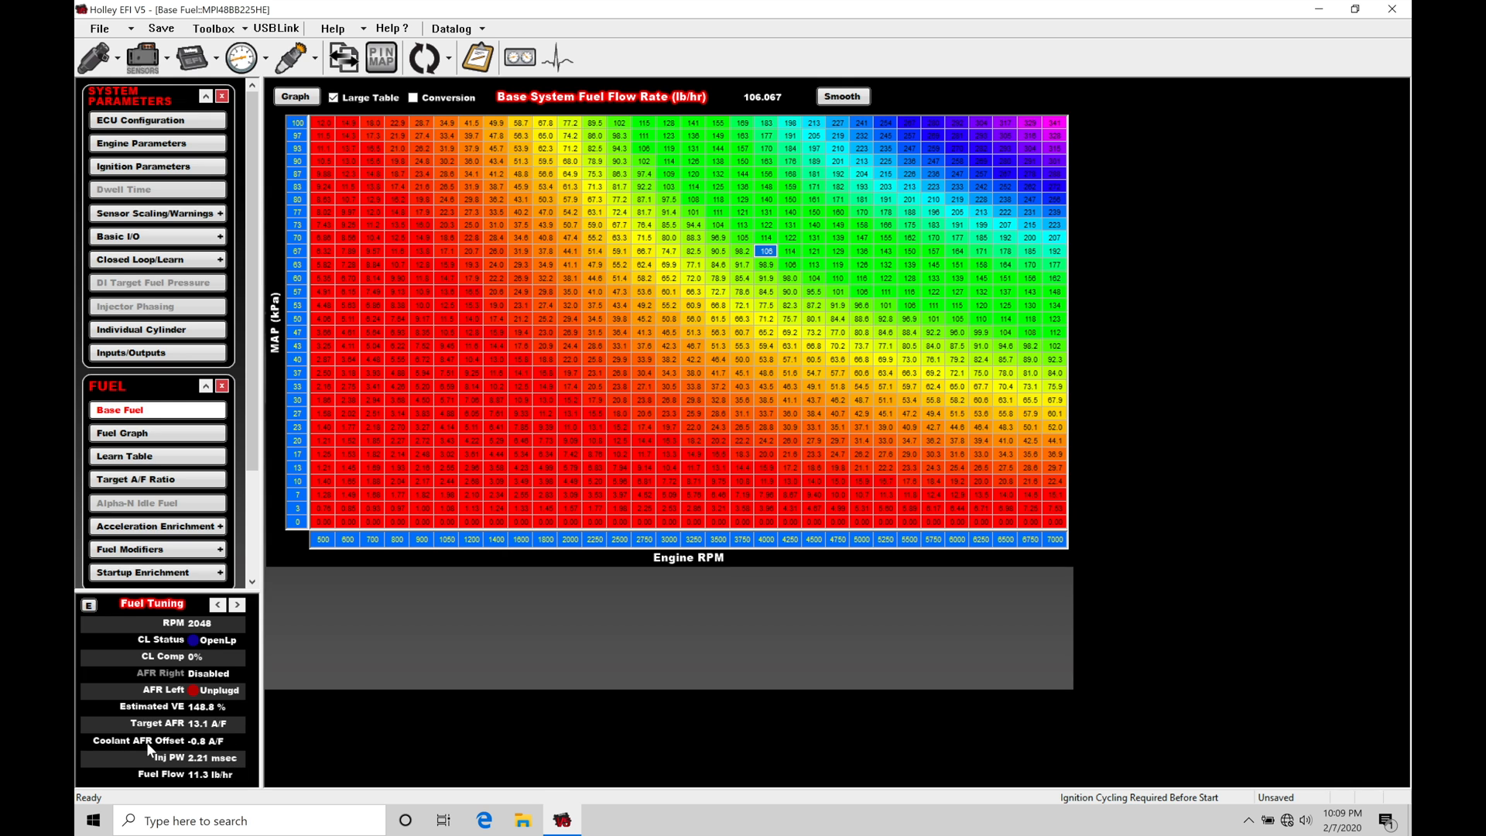
mouse_move(193, 765)
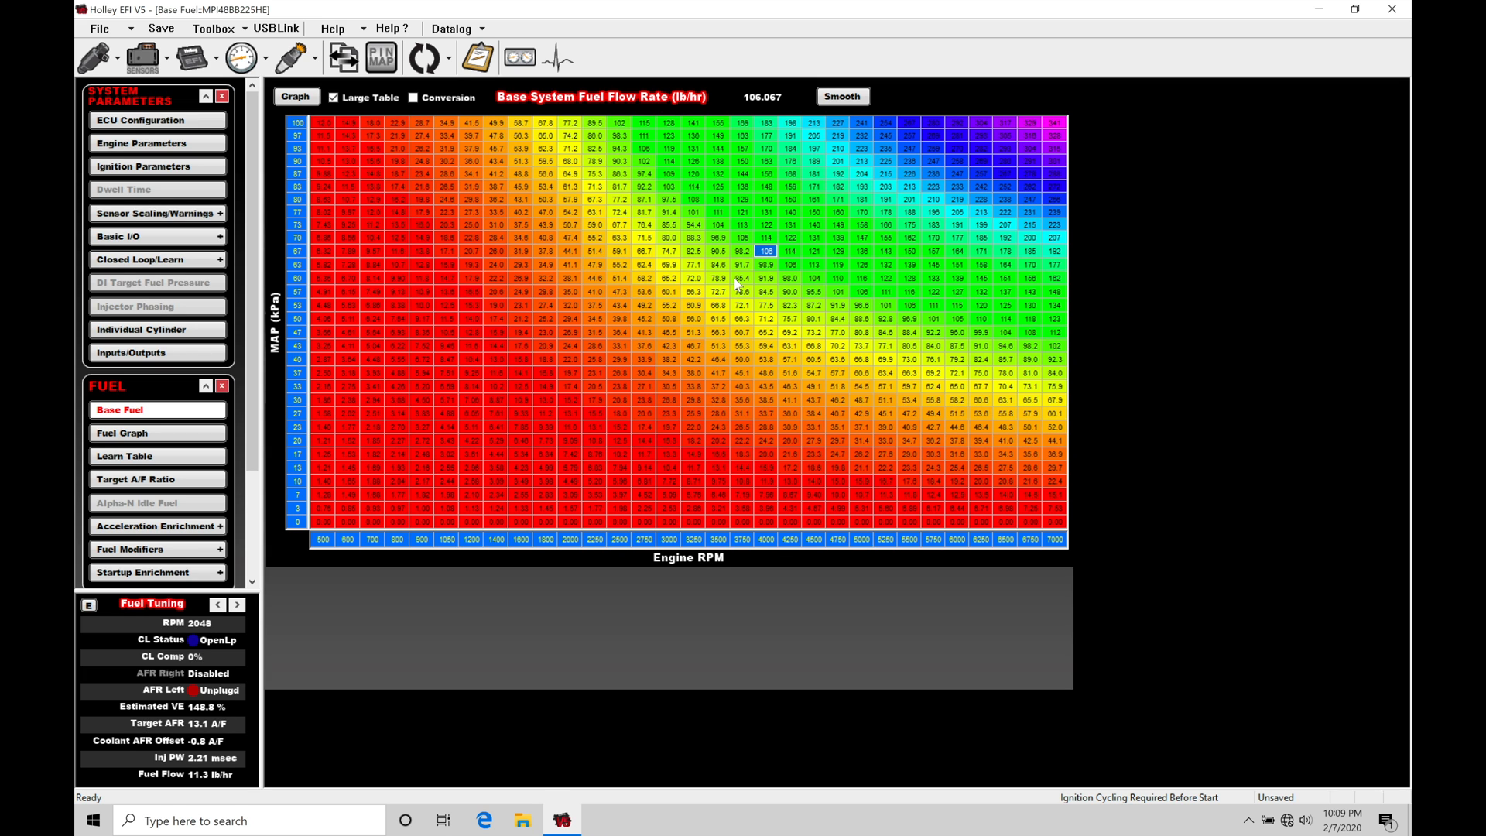
mouse_move(805, 286)
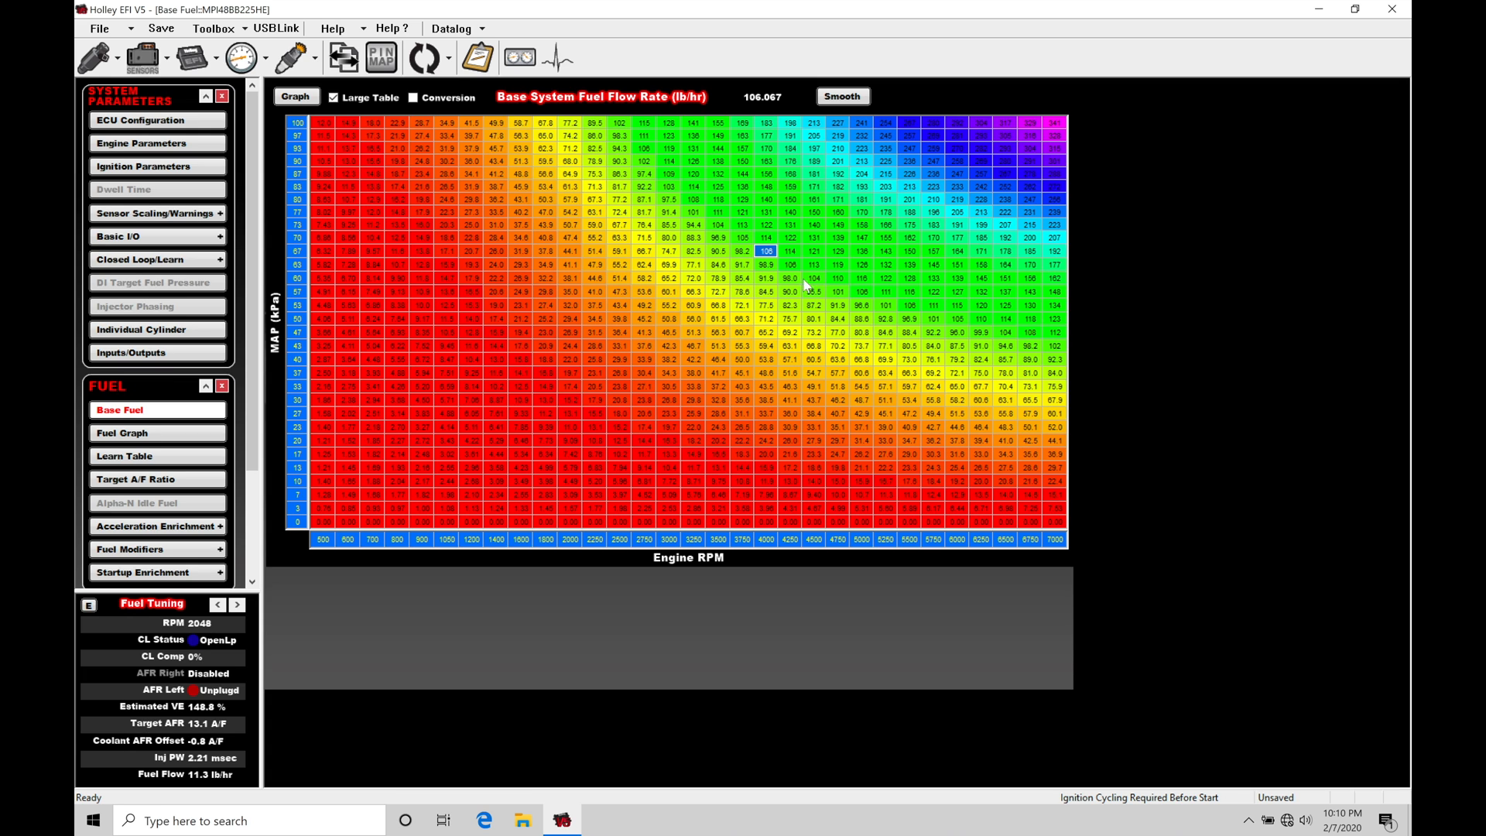
mouse_move(292, 588)
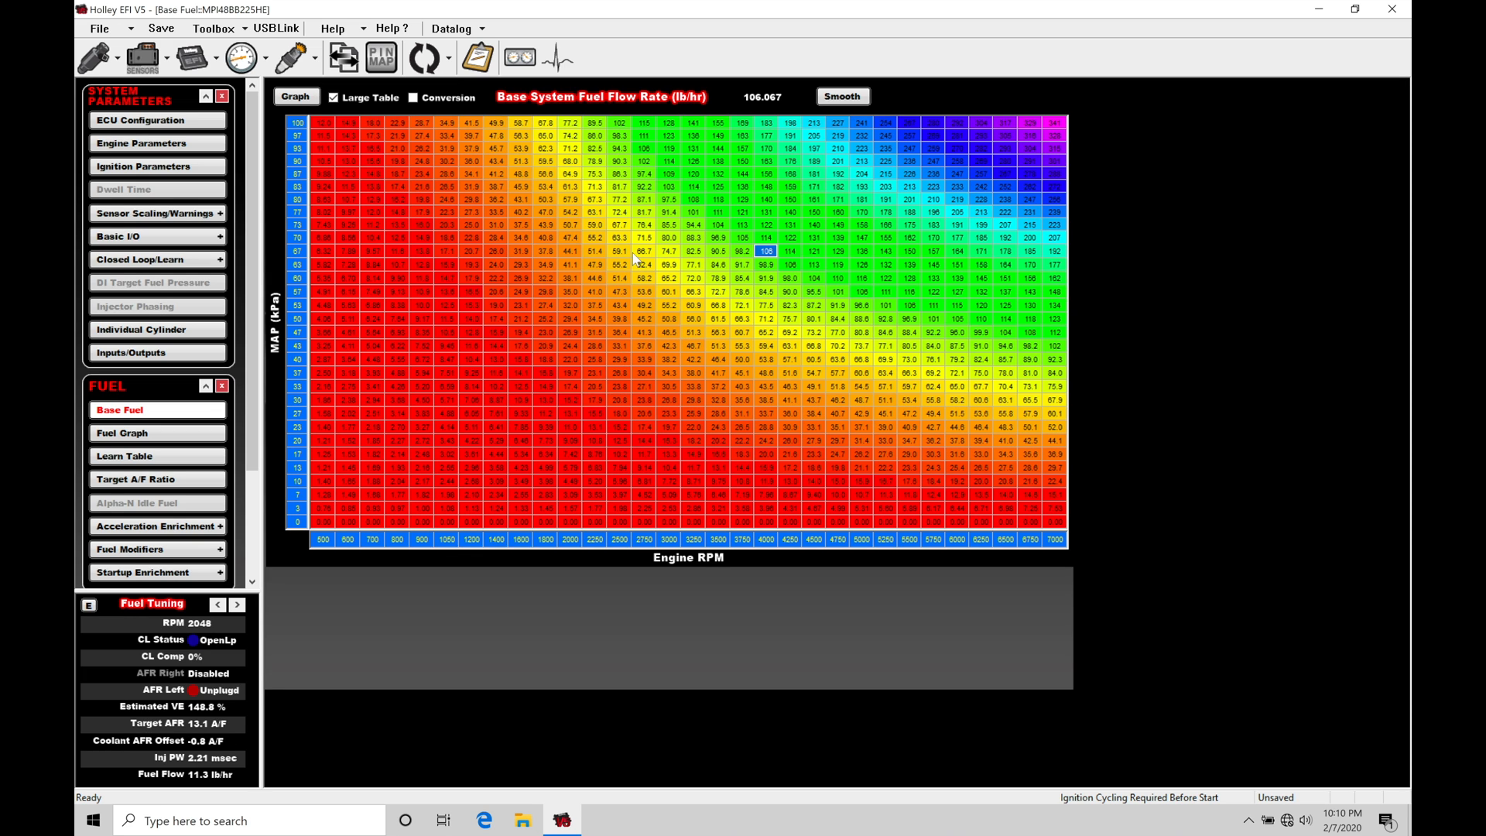
mouse_move(287, 667)
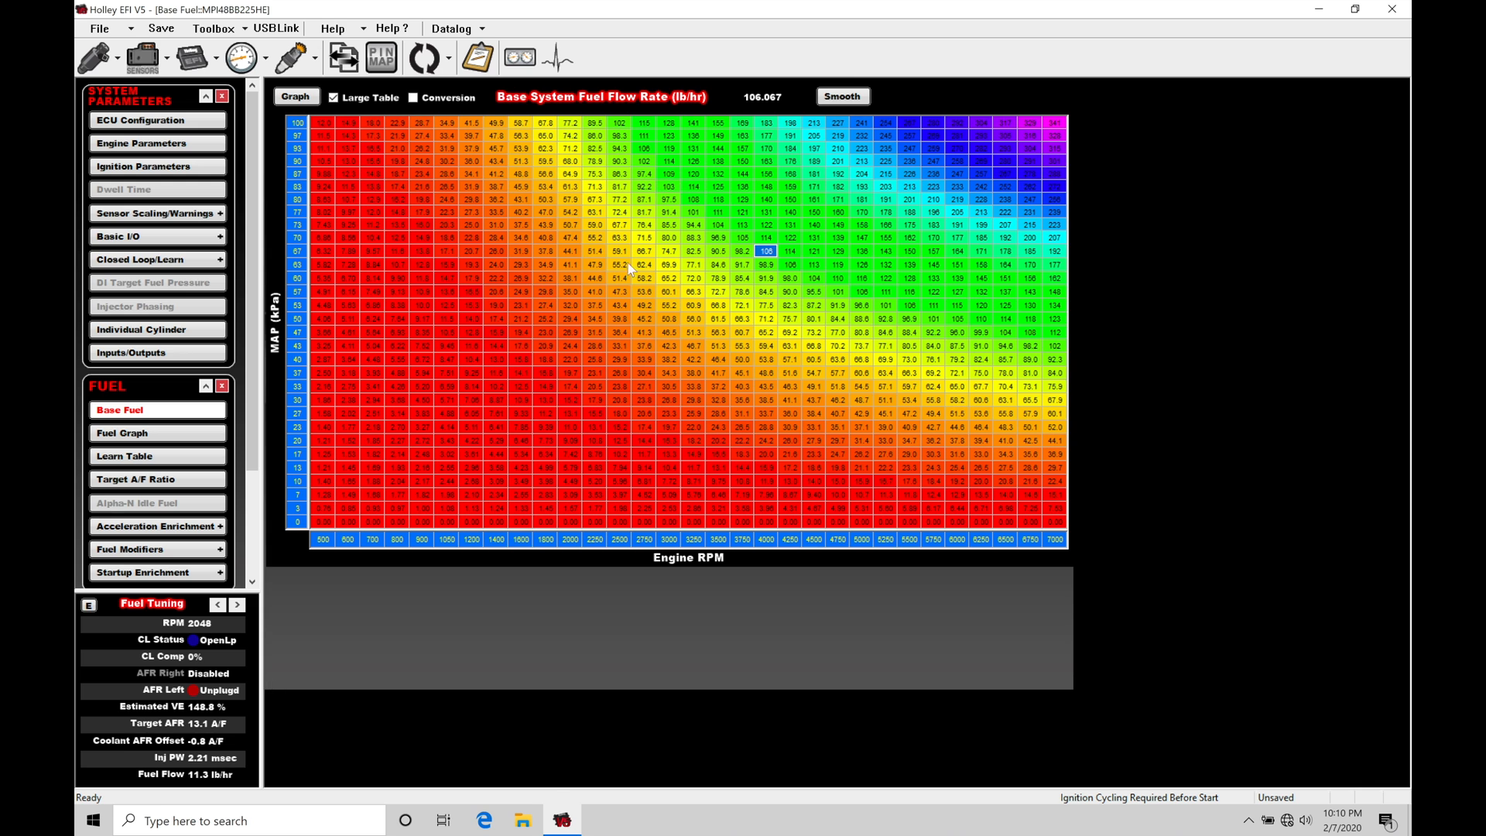
click(143, 144)
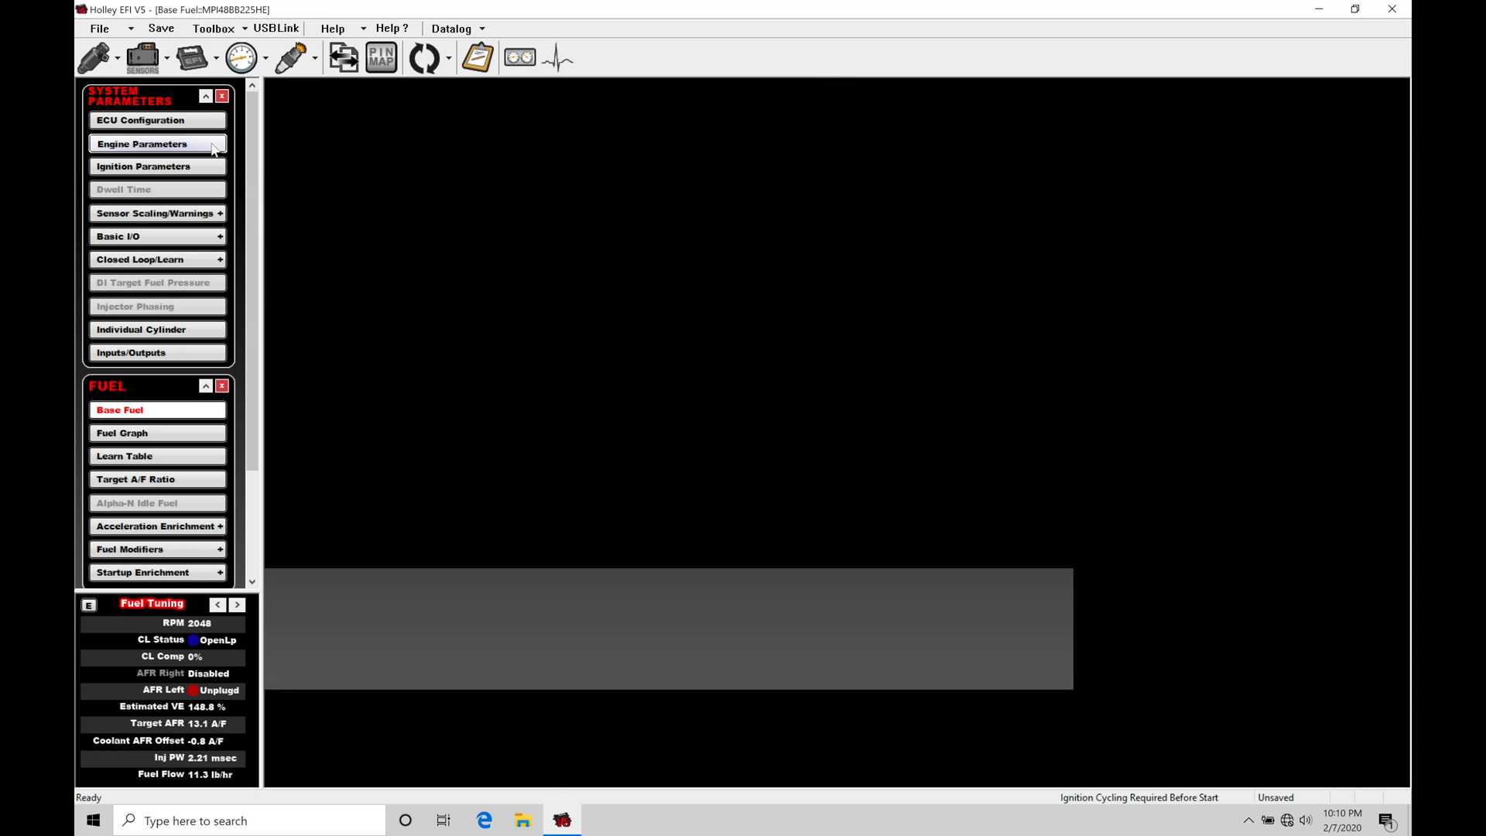
click(143, 143)
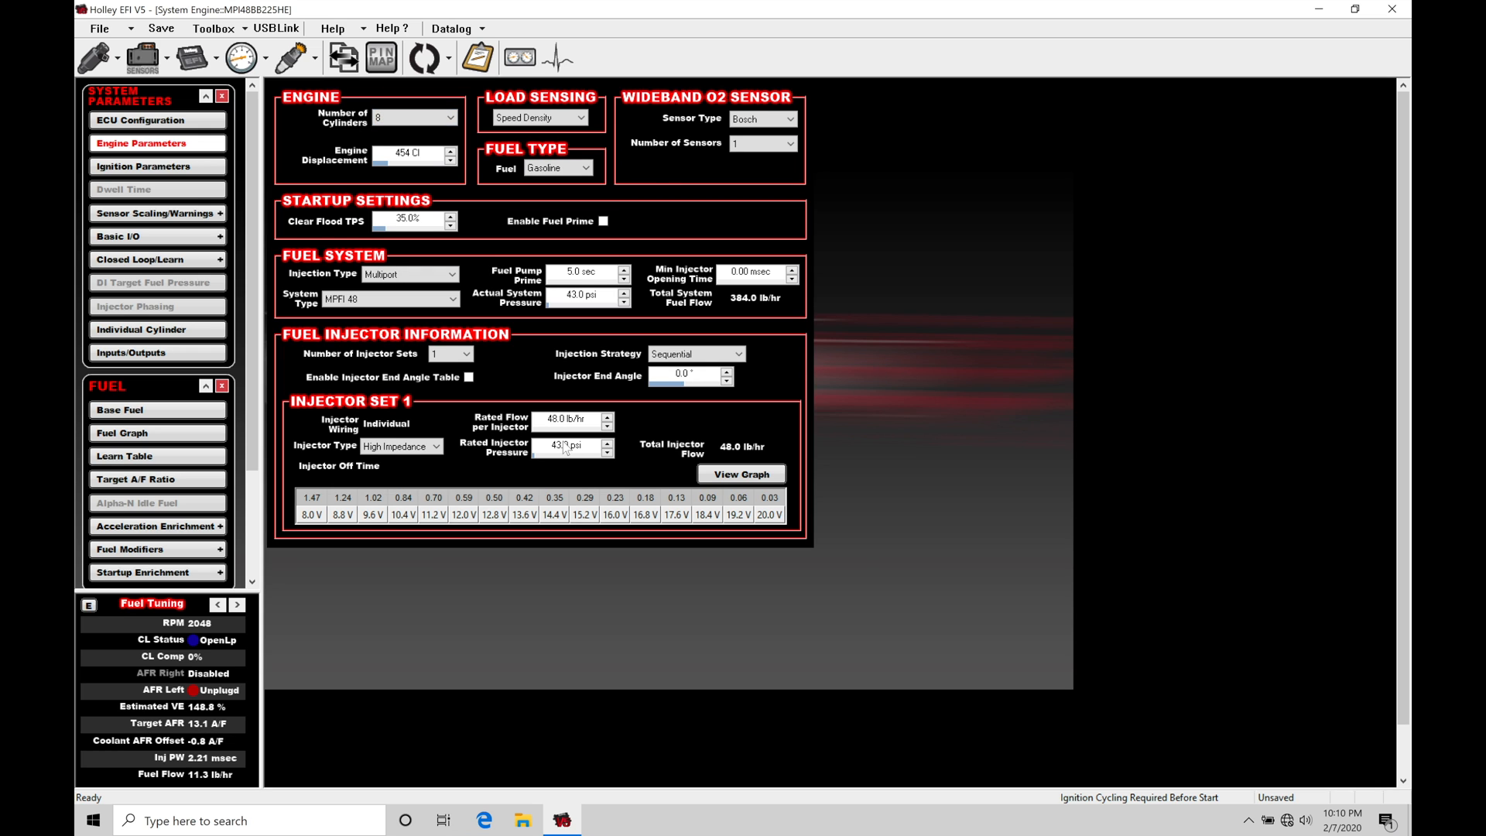
mouse_move(539, 434)
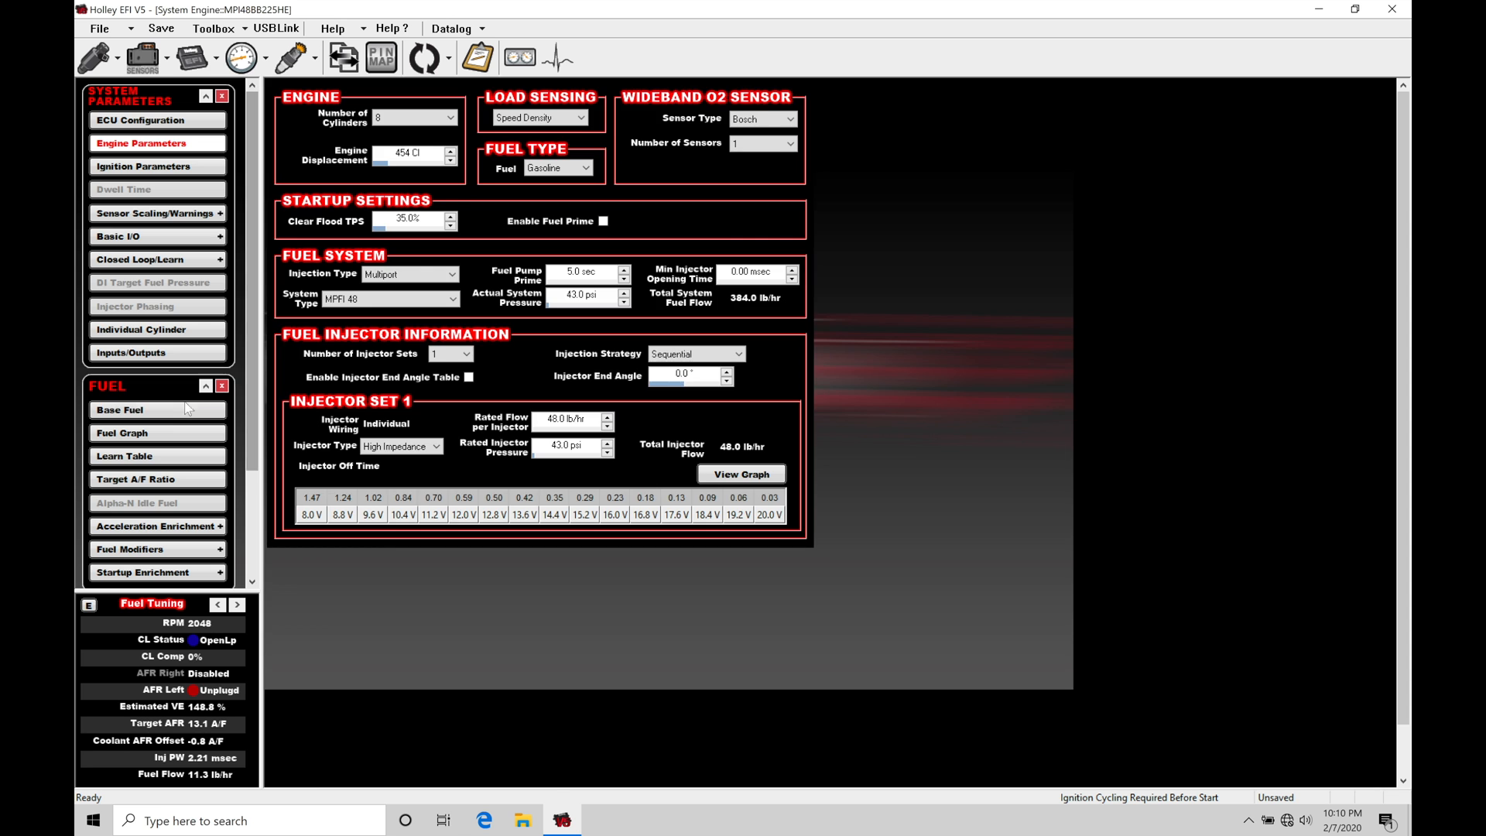
click(121, 409)
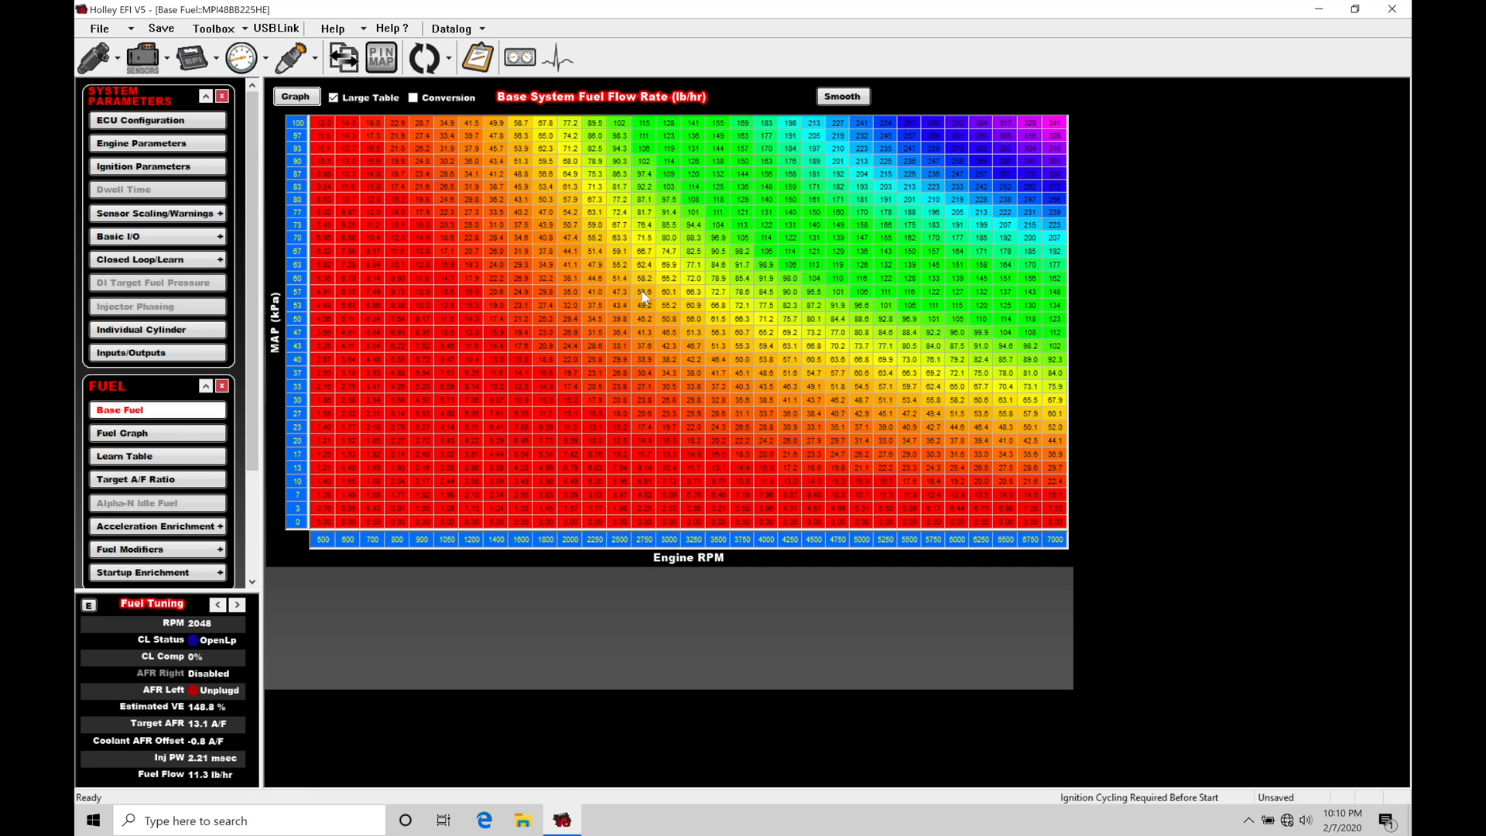